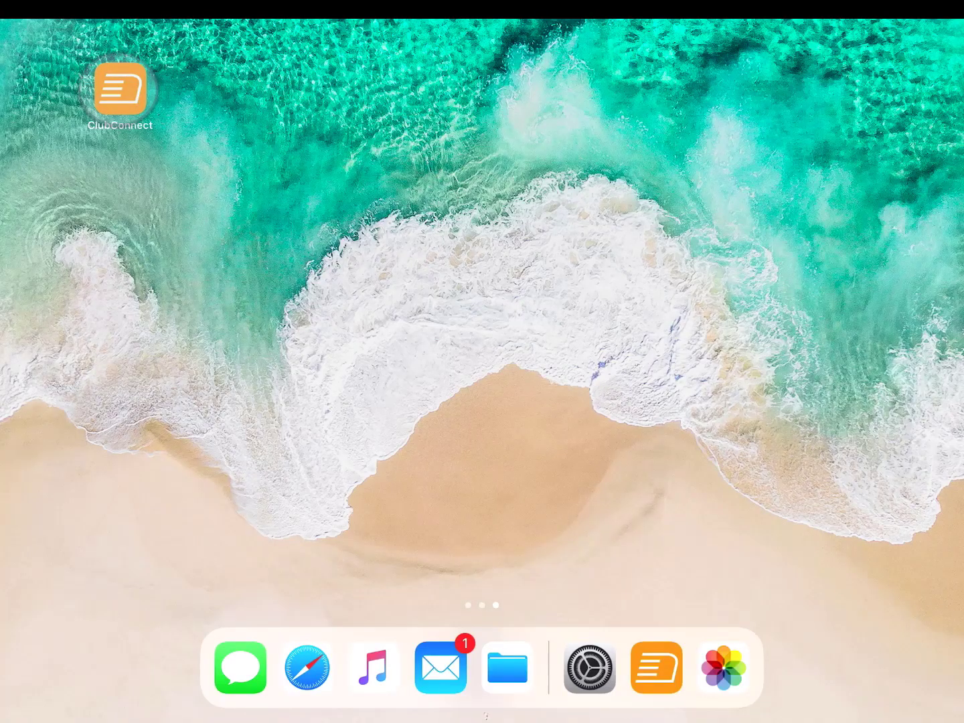
Launch the CMCA app and log in to the member account.
left_click(121, 91)
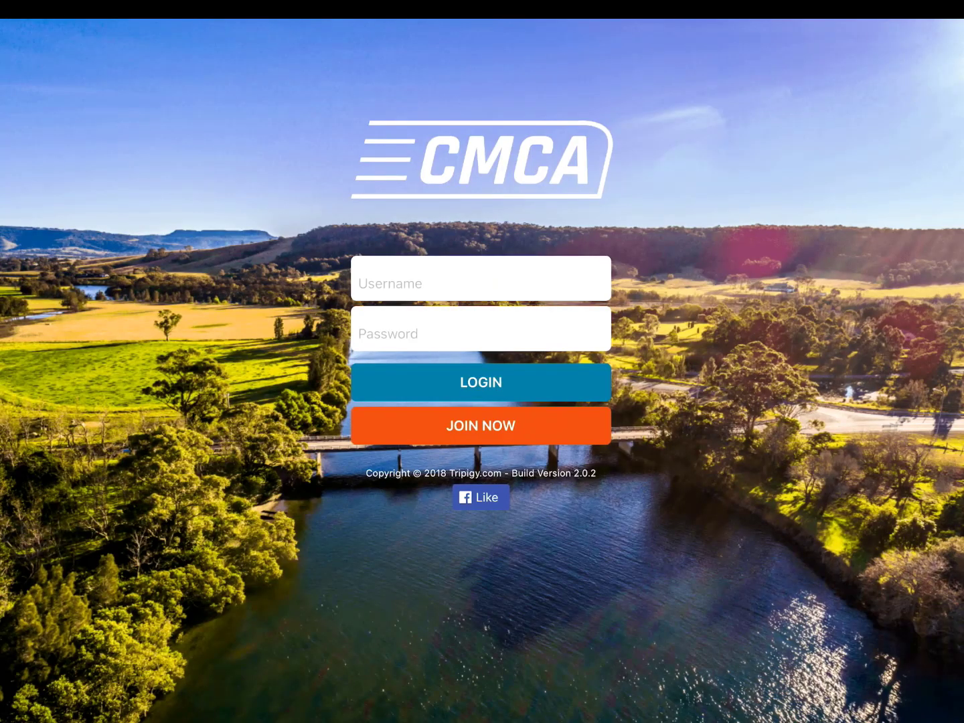
left_click(480, 383)
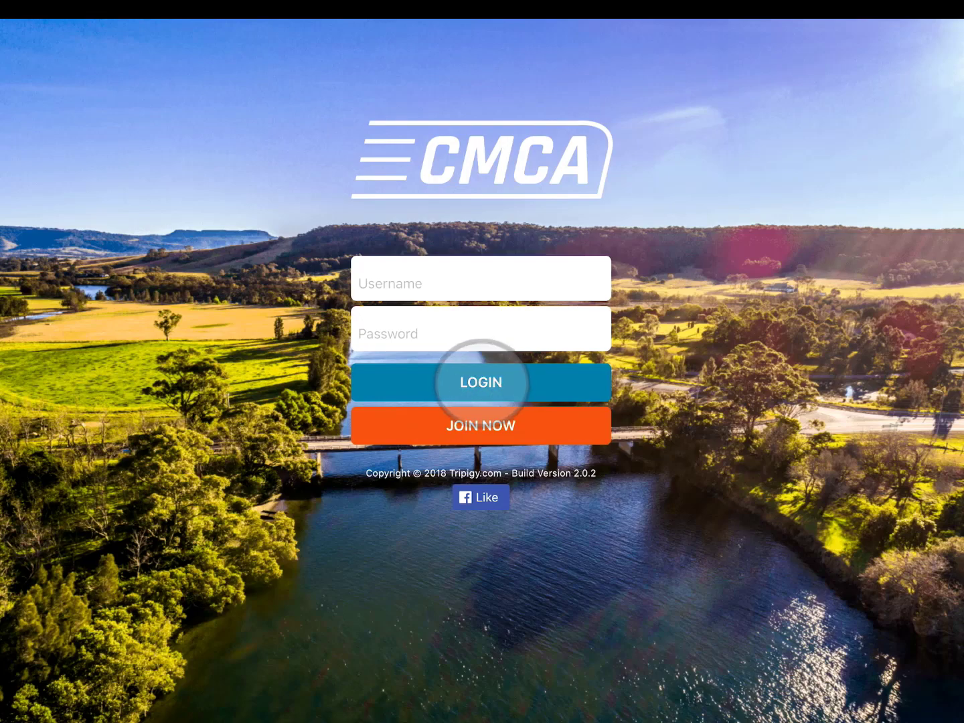
left_click(481, 383)
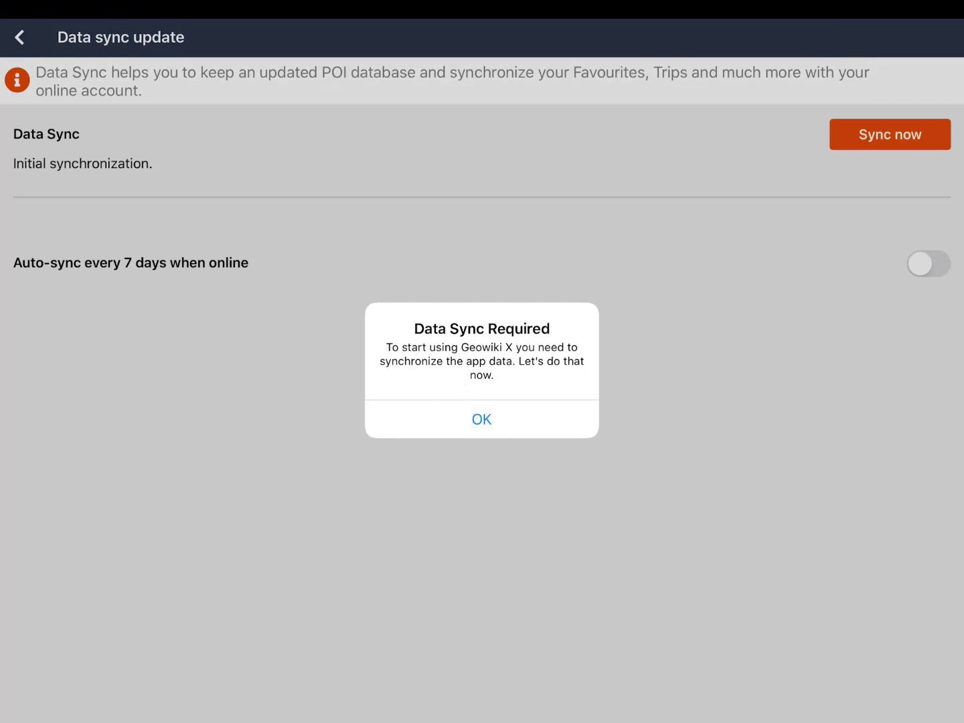
Run the required initial data sync with auto-sync every 7 days switched on.
left_click(482, 419)
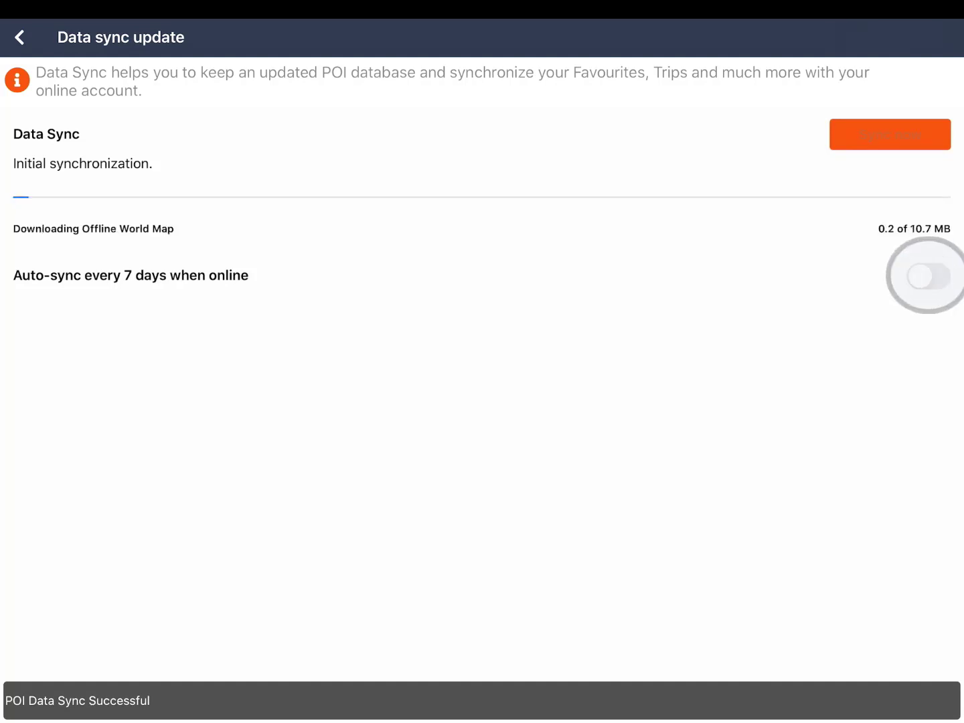
left_click(927, 287)
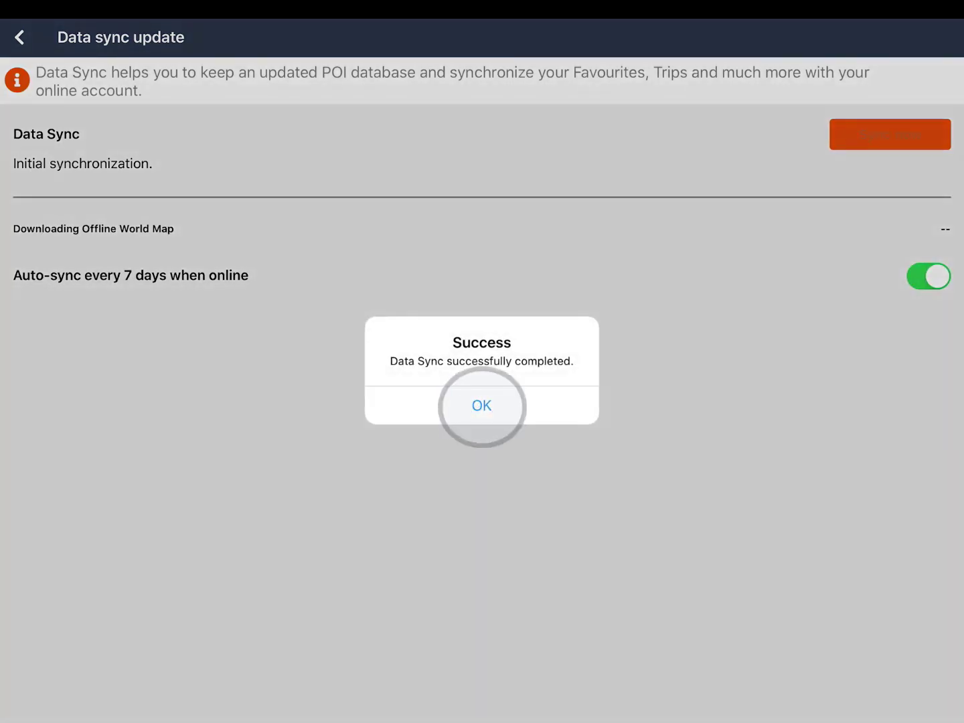
left_click(482, 405)
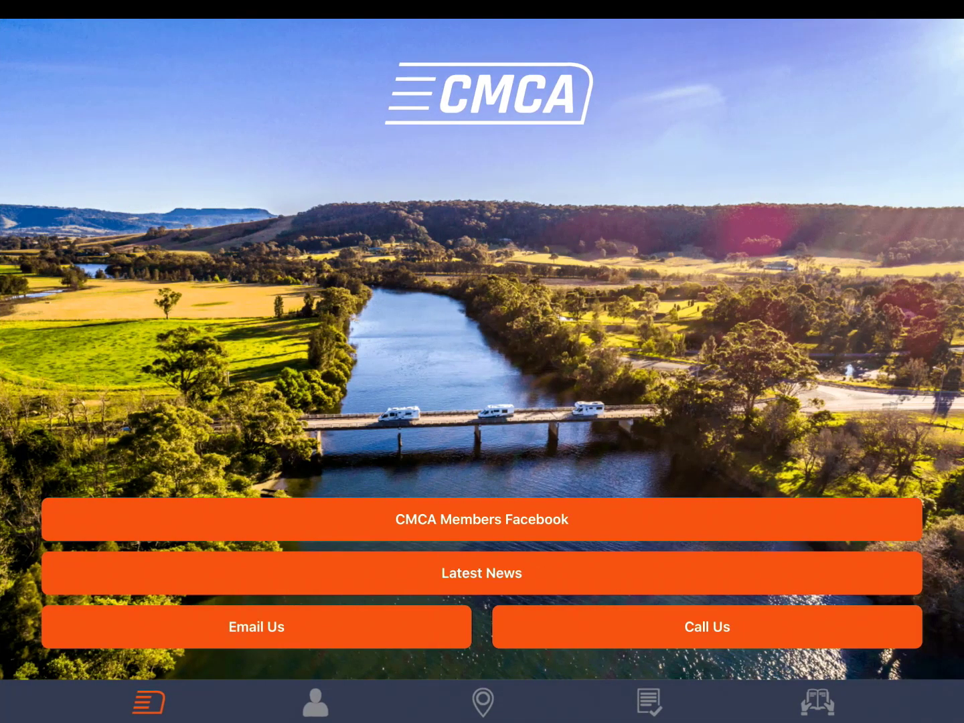
Show the Geowiki X map zoomed in on Newcastle with nearby points of interest.
left_click(481, 704)
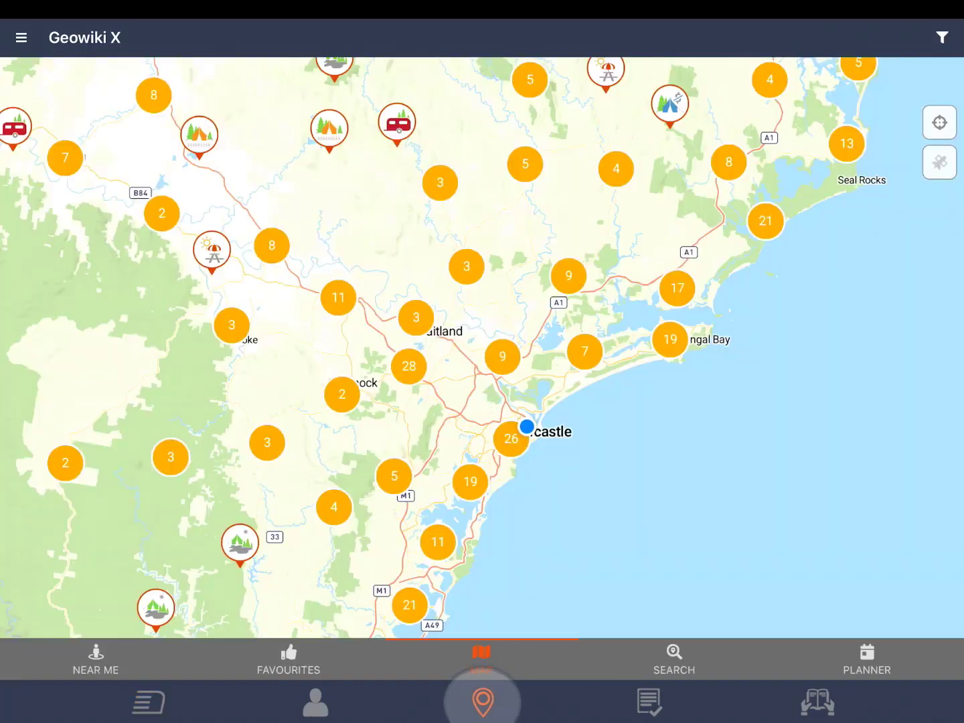
left_click(481, 701)
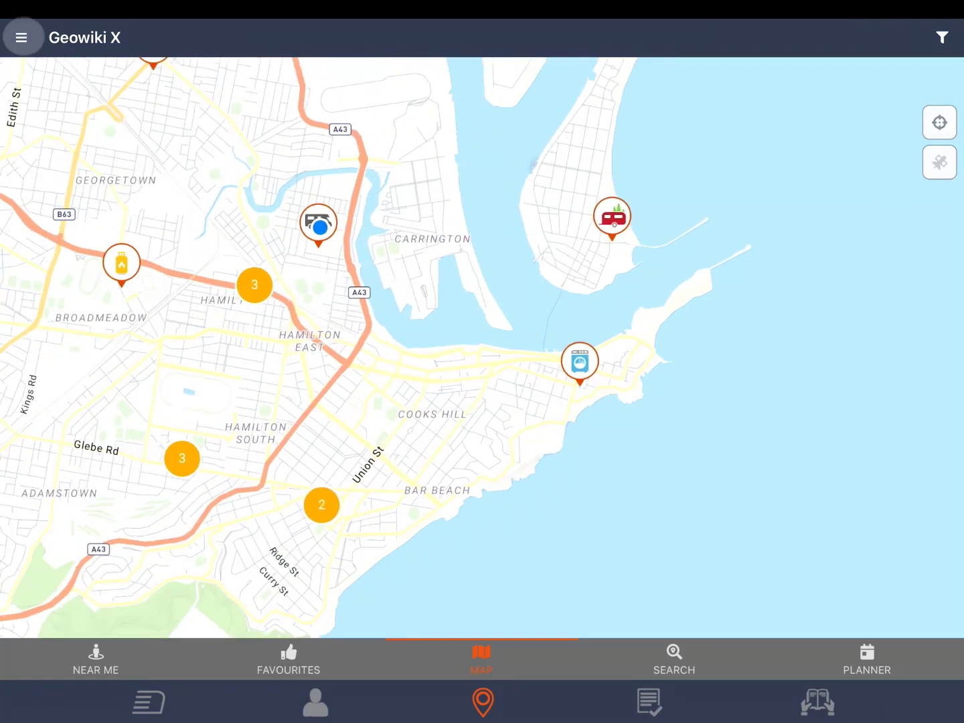
Switch the Newcastle map to satellite imagery from the main menu.
left_click(22, 37)
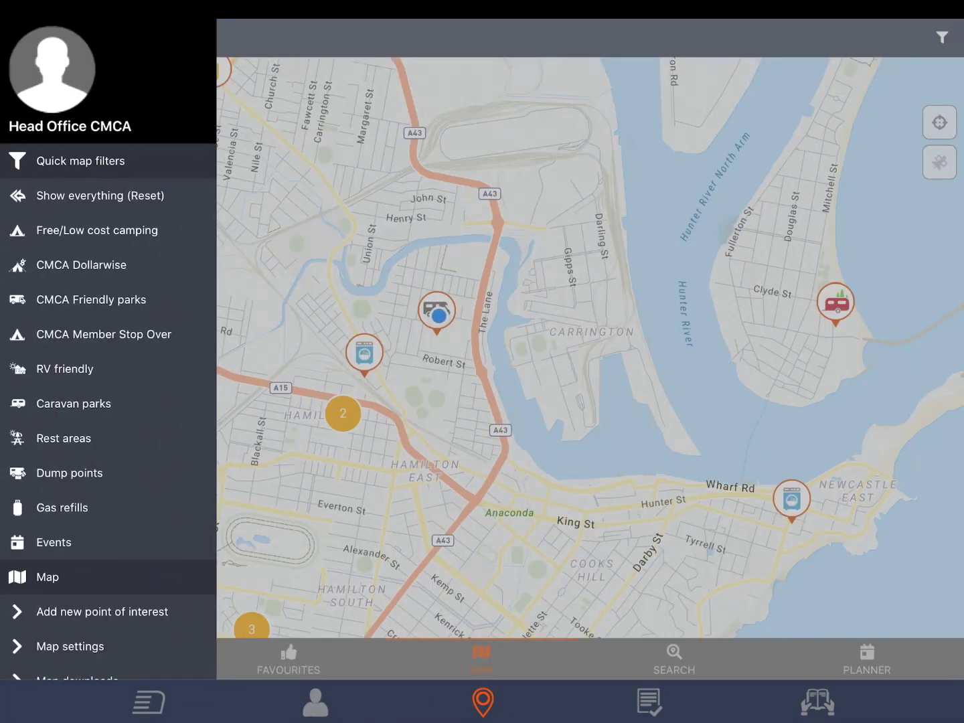
scroll("down", 3)
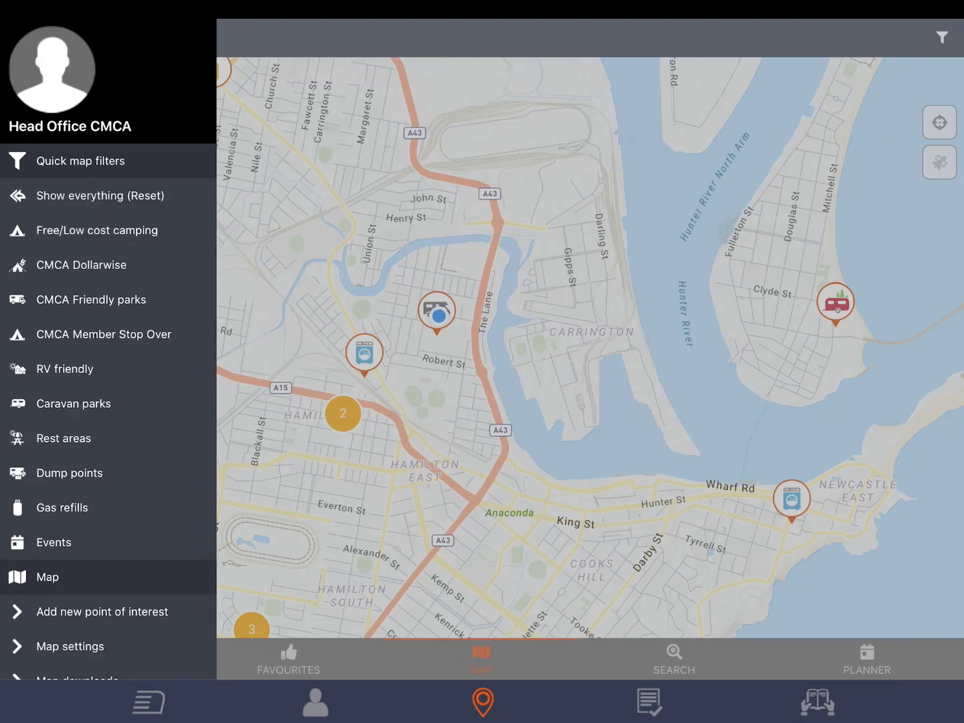
left_click(96, 230)
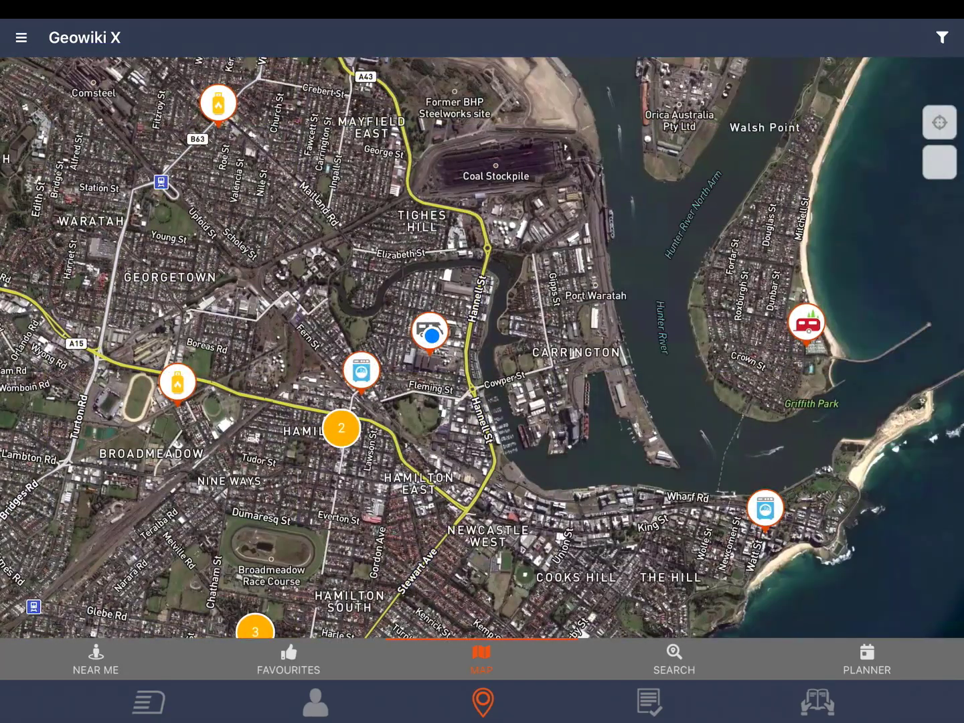
Switch the map back to the standard street view using the layer button.
left_click(940, 162)
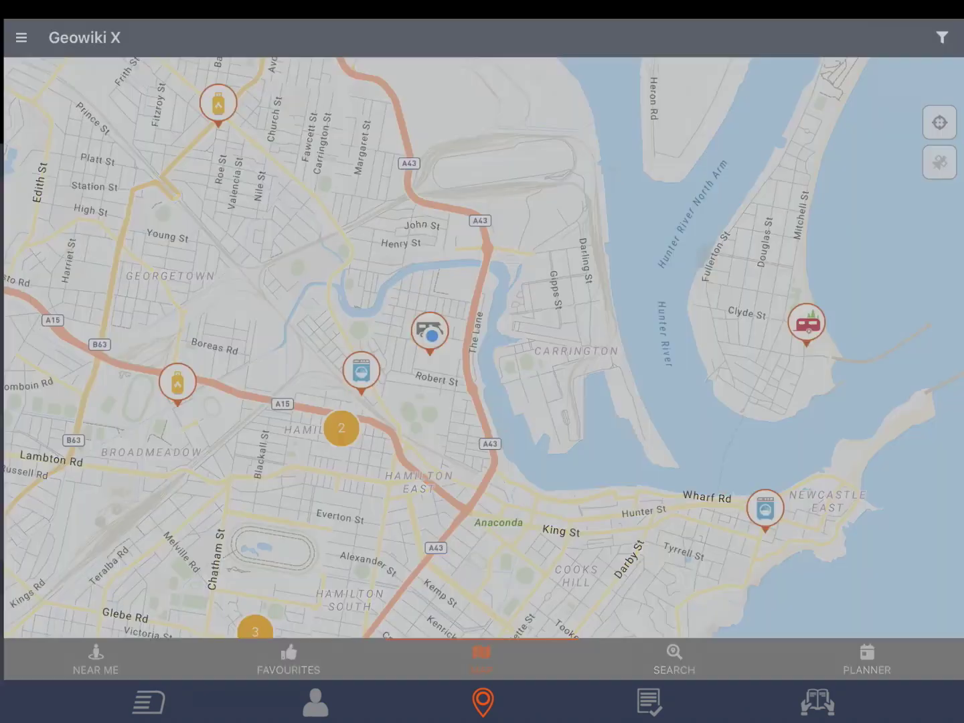
Enable Map tilt and Map rotation in the map settings, leaving other options off.
left_click(24, 35)
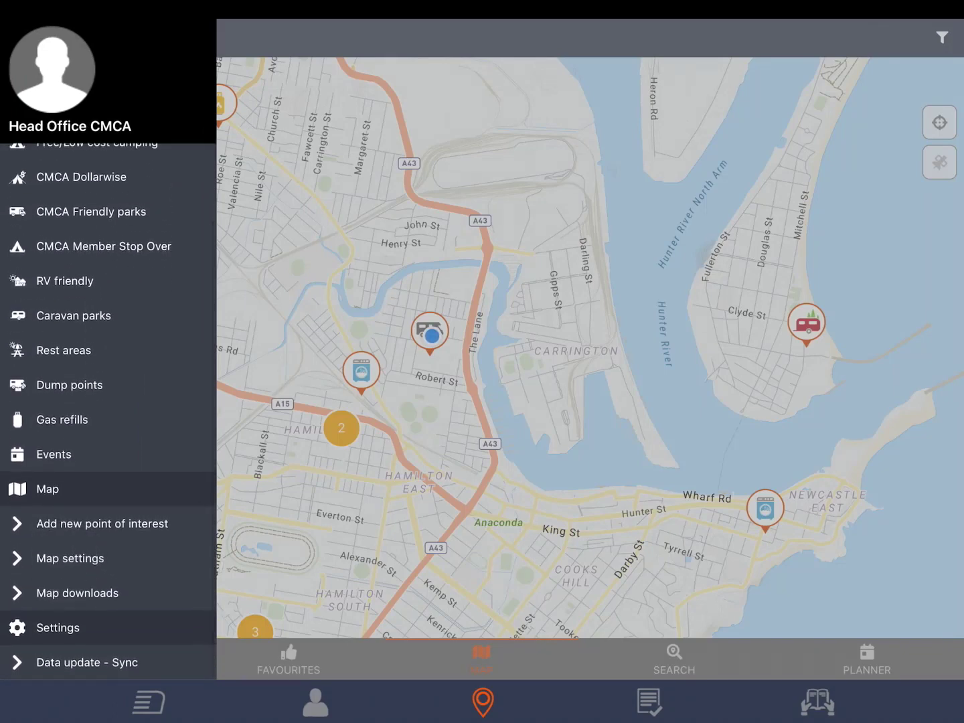
left_click(69, 559)
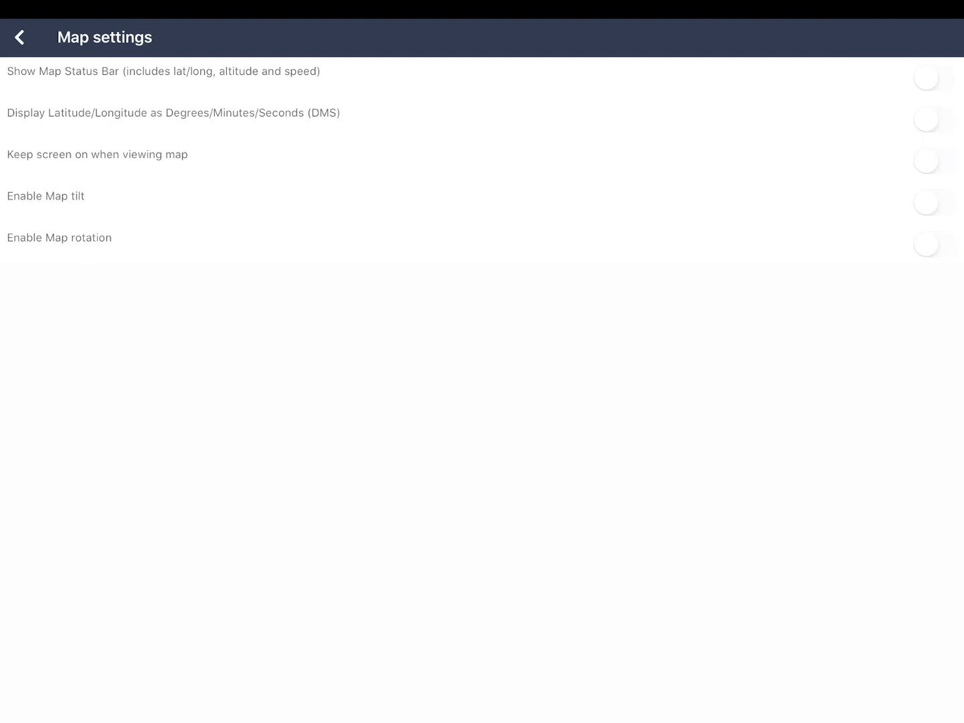
left_click(924, 200)
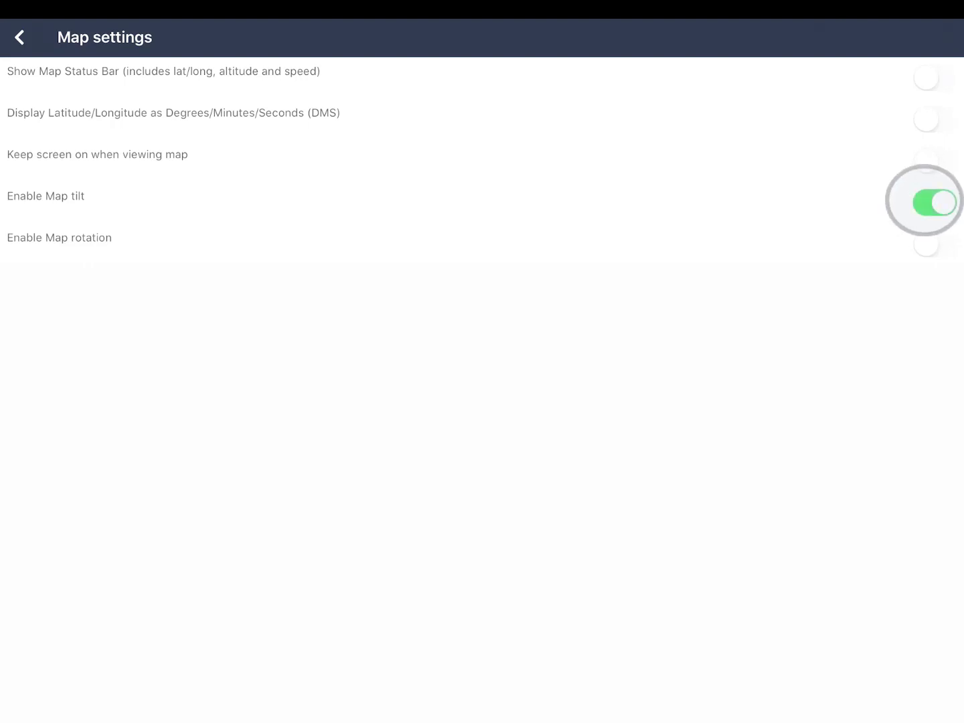
left_click(934, 245)
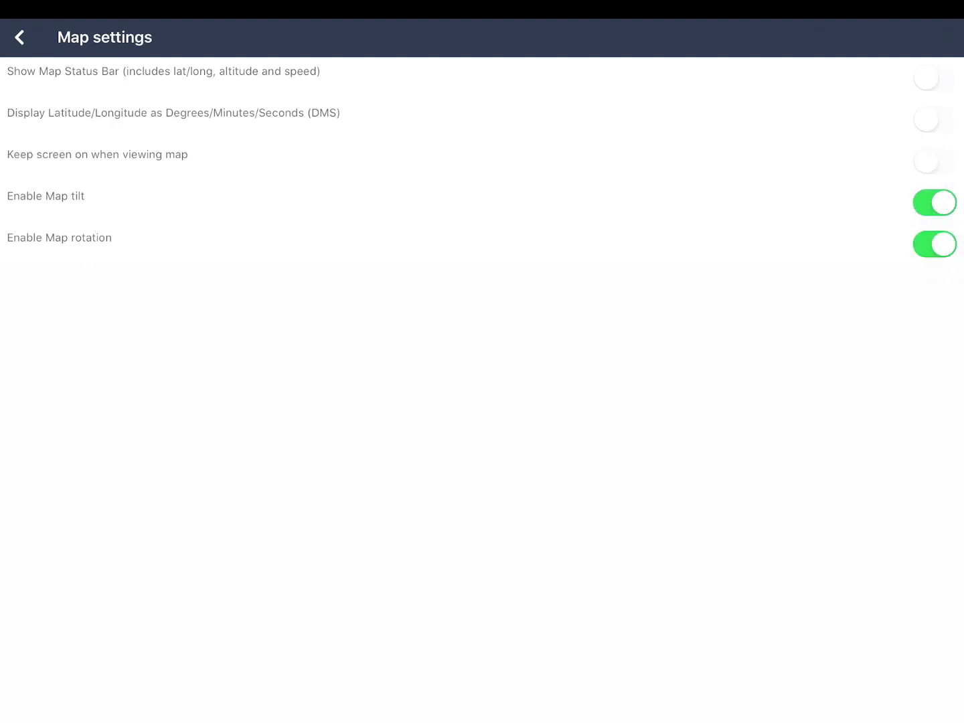
left_click(20, 38)
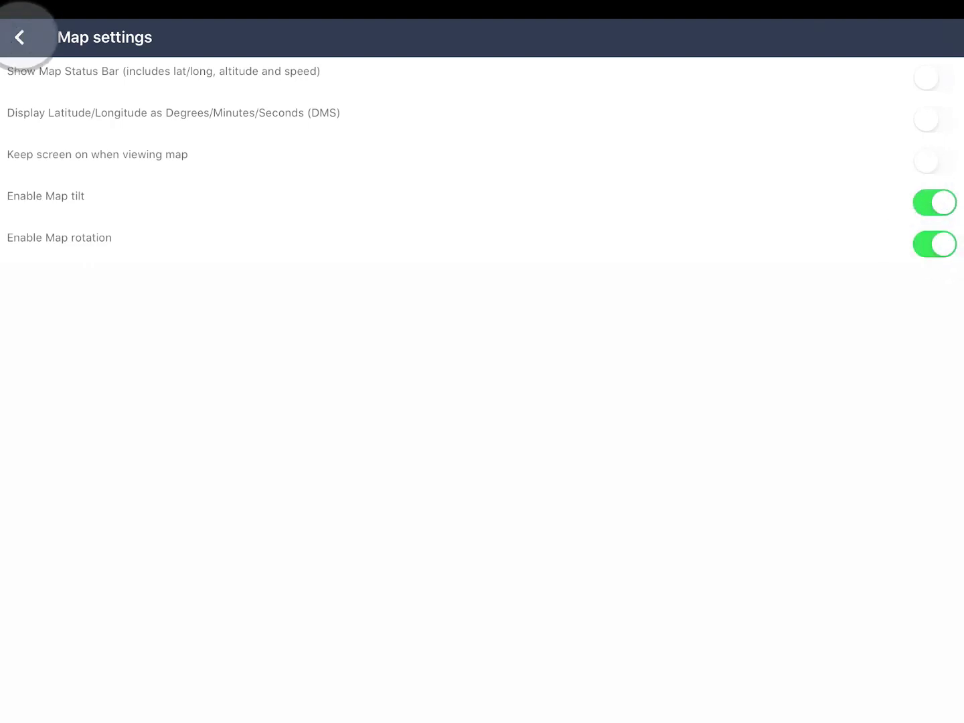
Return from map settings to the map and bring up the location filter list.
left_click(24, 37)
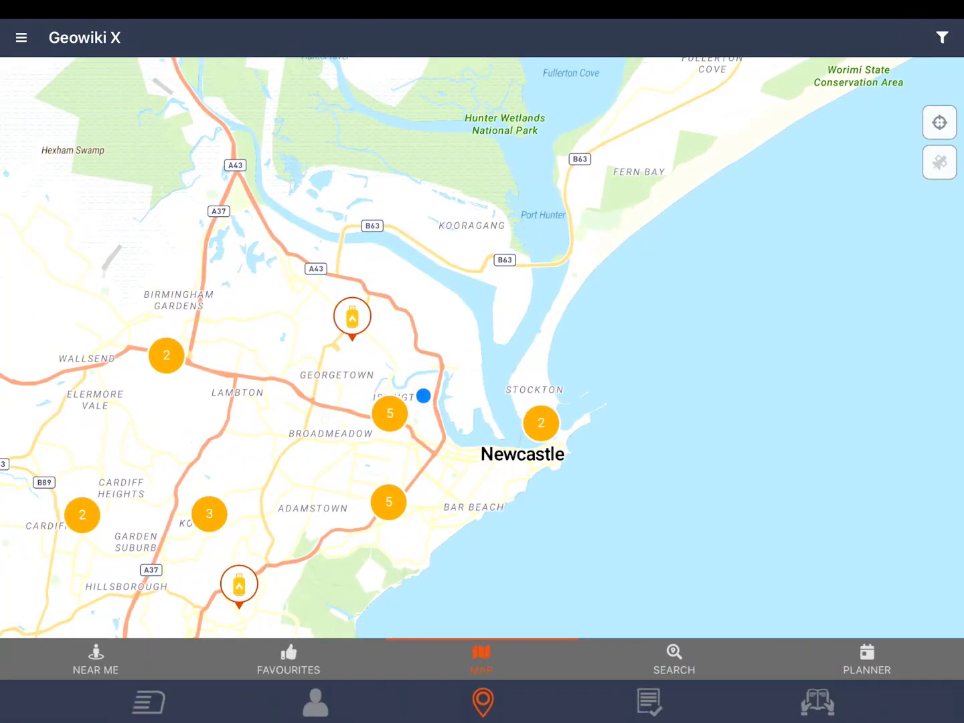
left_click(940, 37)
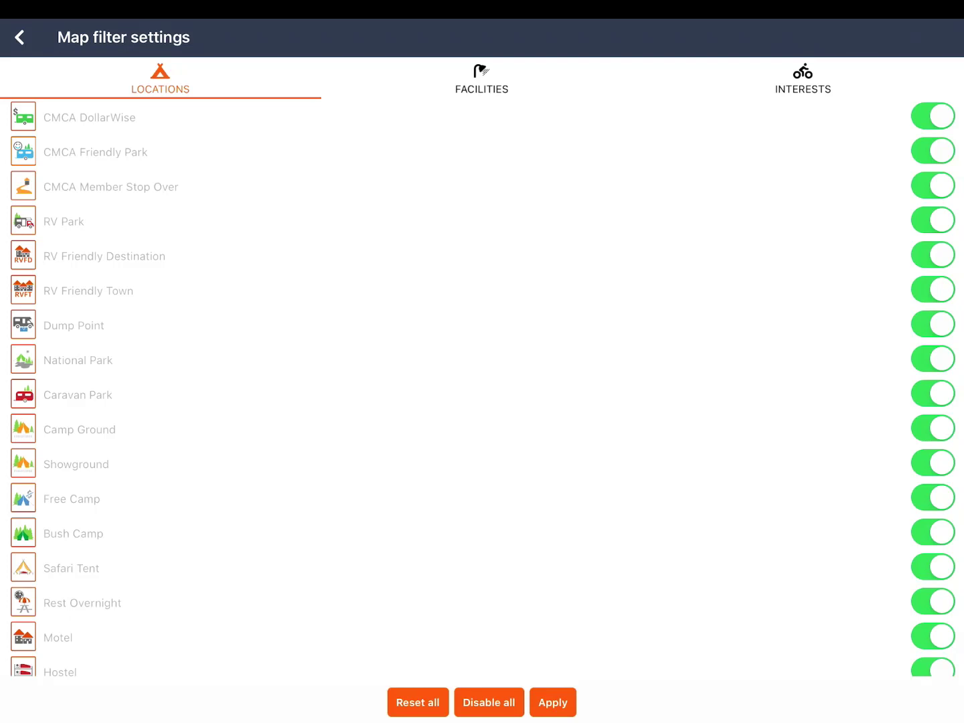
Show only RV Friendly Town locations, then clear the filter so all locations reappear.
left_click(488, 701)
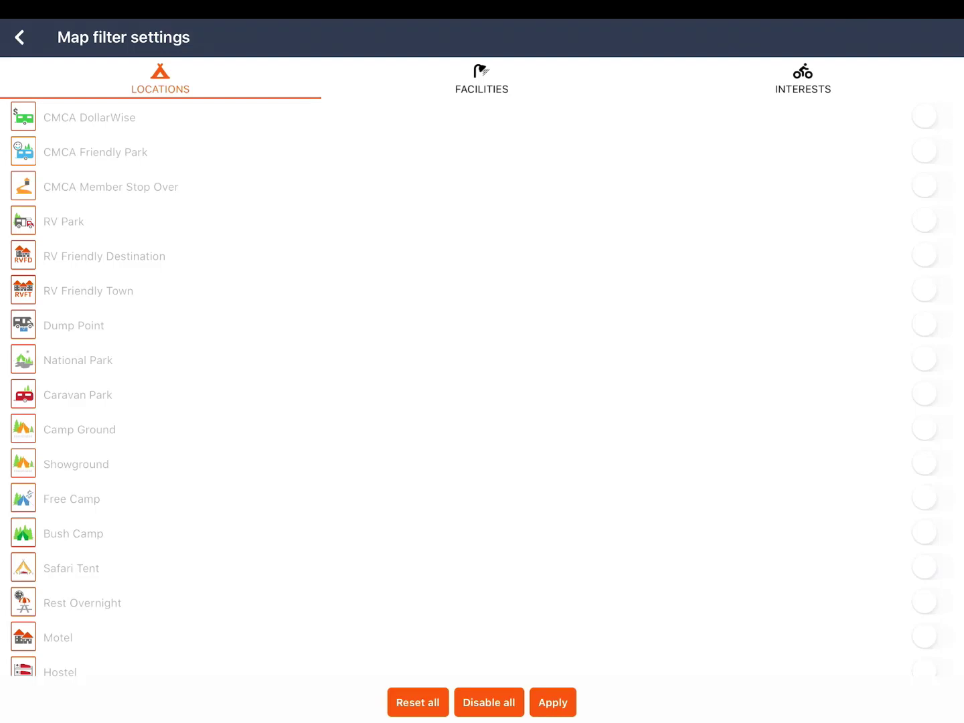
left_click(931, 289)
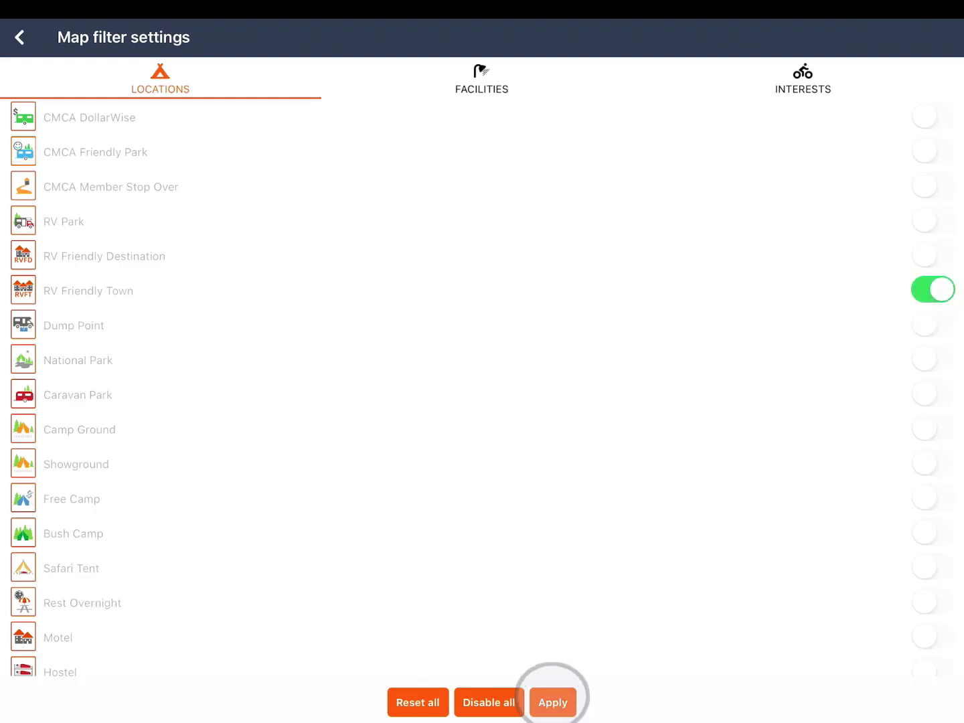
left_click(552, 701)
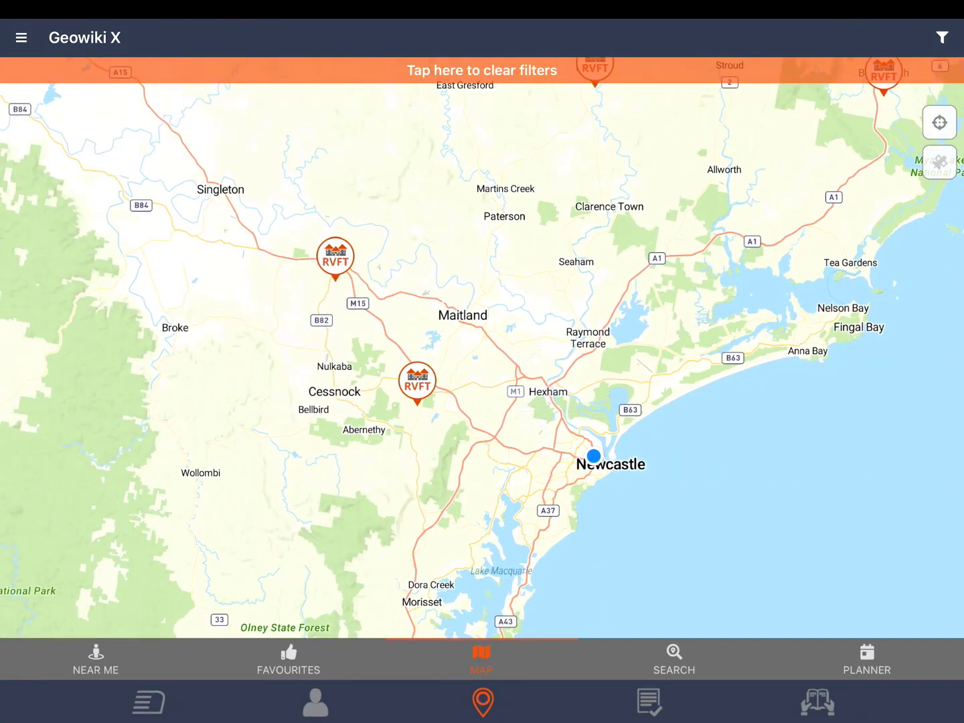
left_click(481, 70)
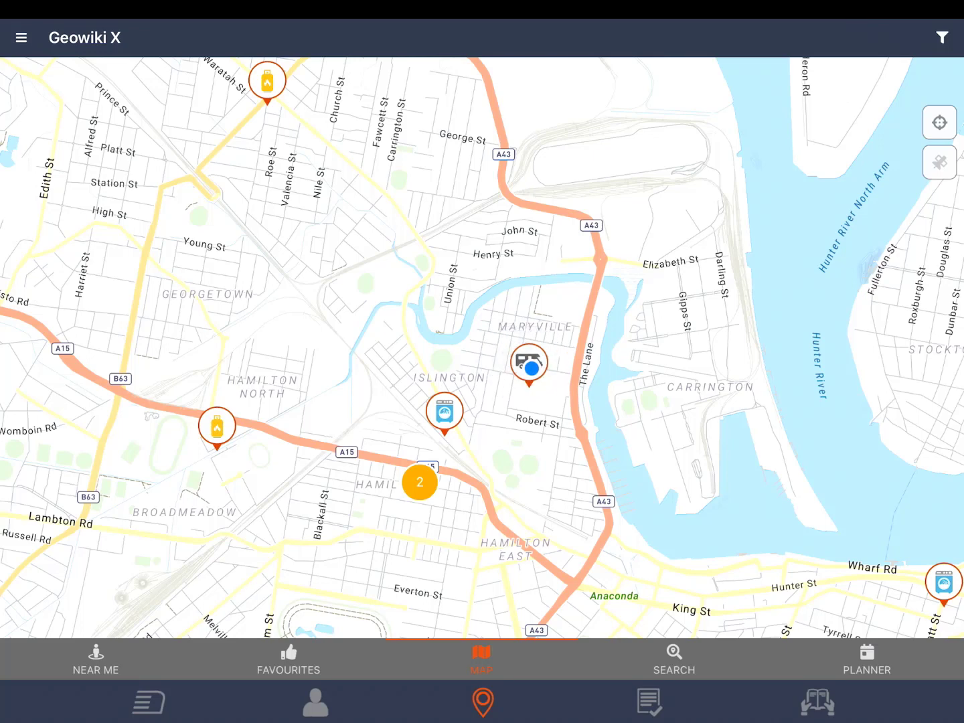
Select the CMCA NHQ Dump Point marker in Maryville to show its info panel.
left_click(530, 366)
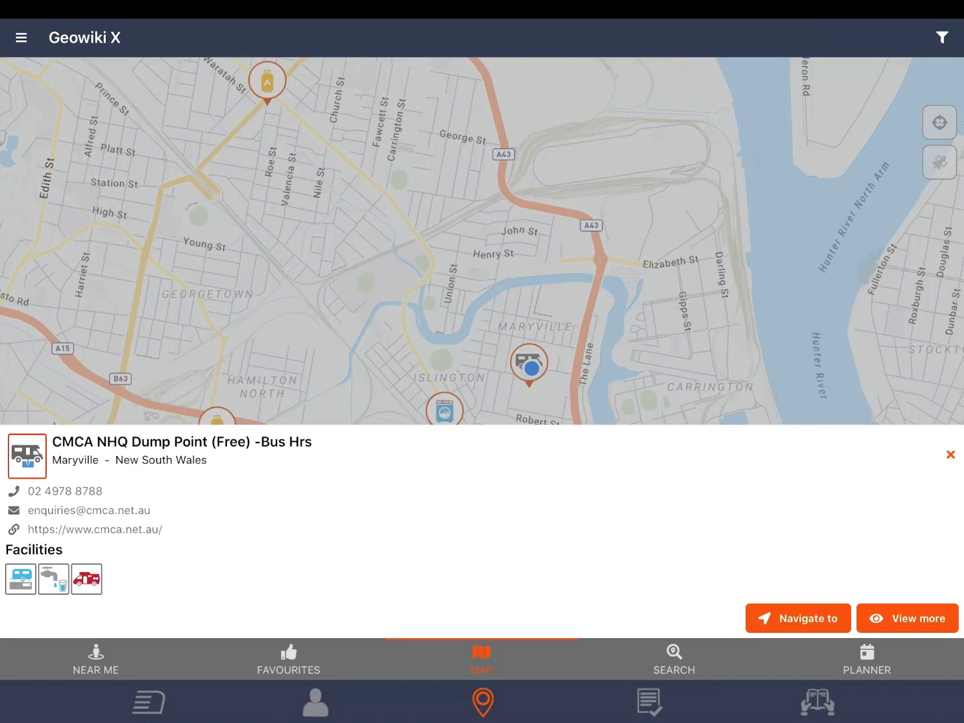
Browse the dump point's full details, reviews, costs and photos, then return to the map.
left_click(907, 618)
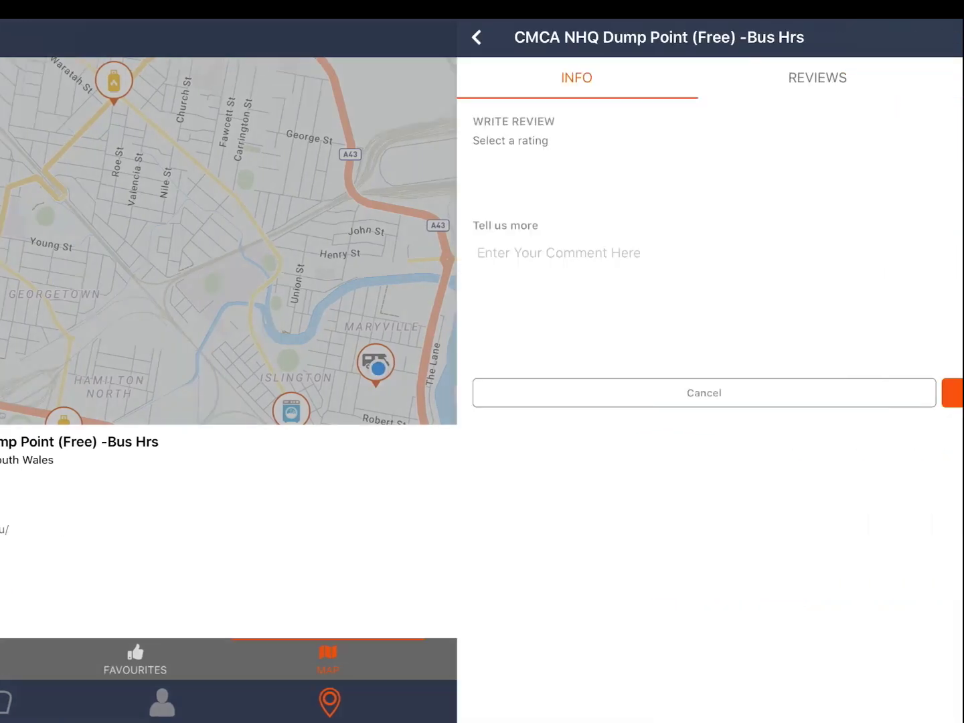
left_click(704, 392)
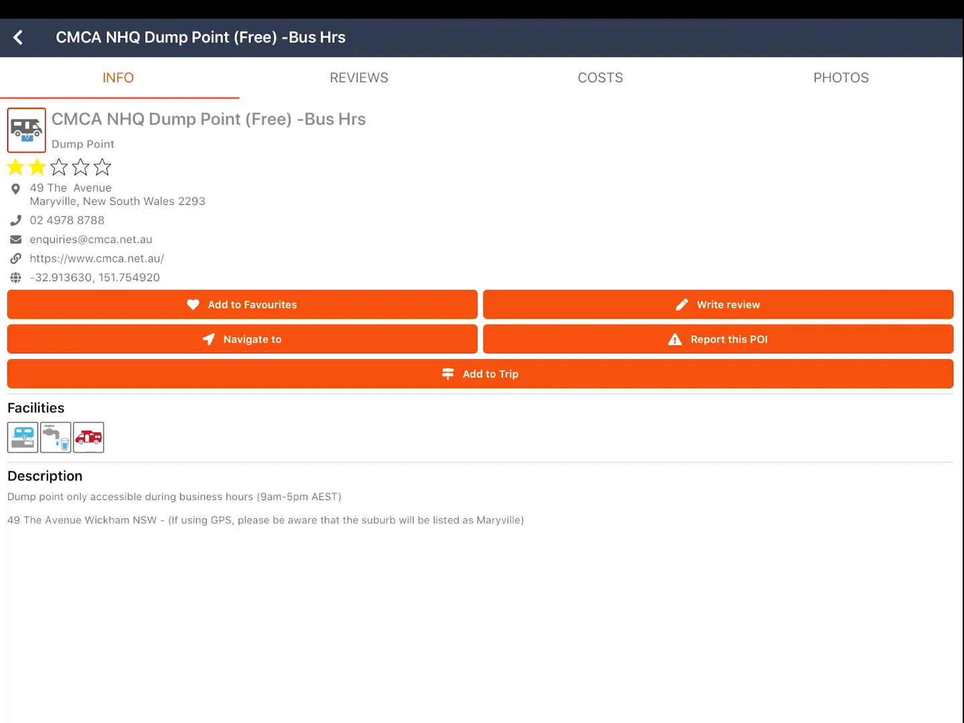
left_click(359, 78)
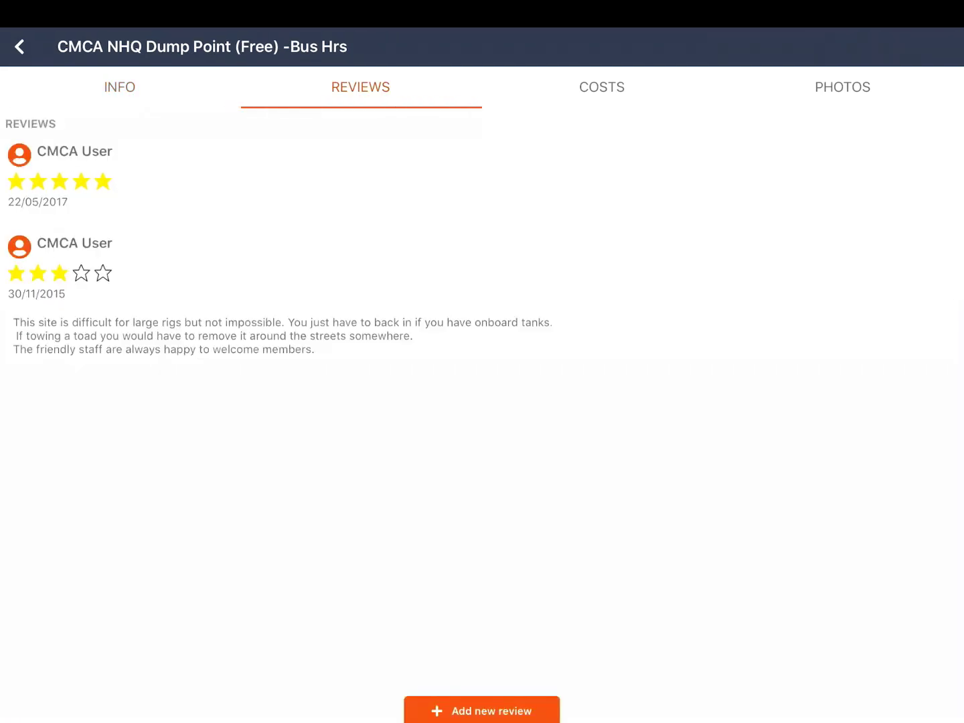
left_click(602, 87)
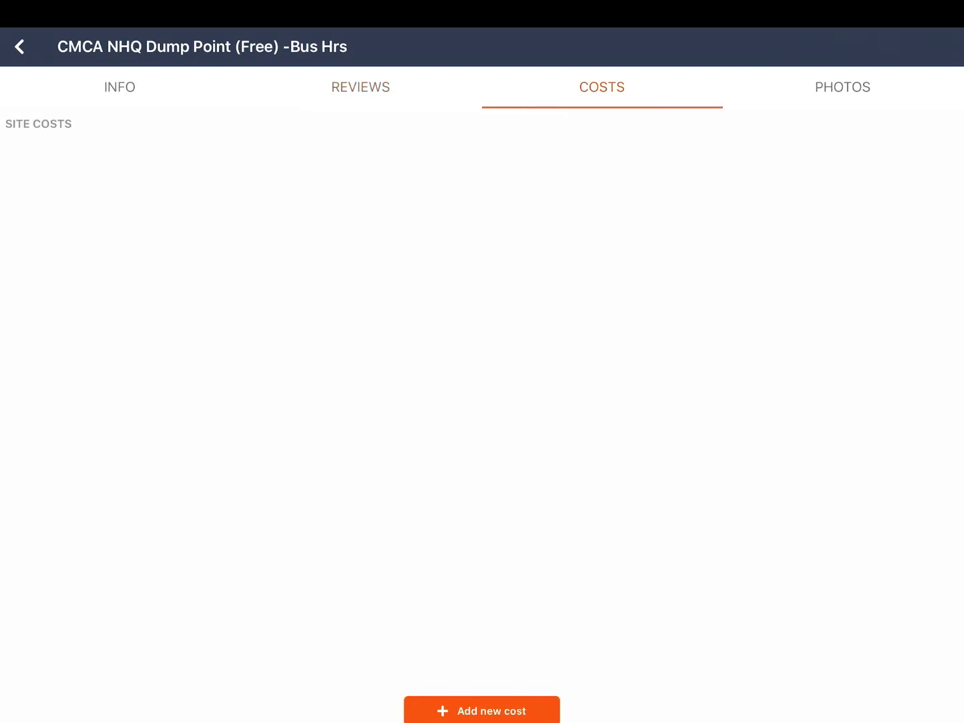
left_click(842, 87)
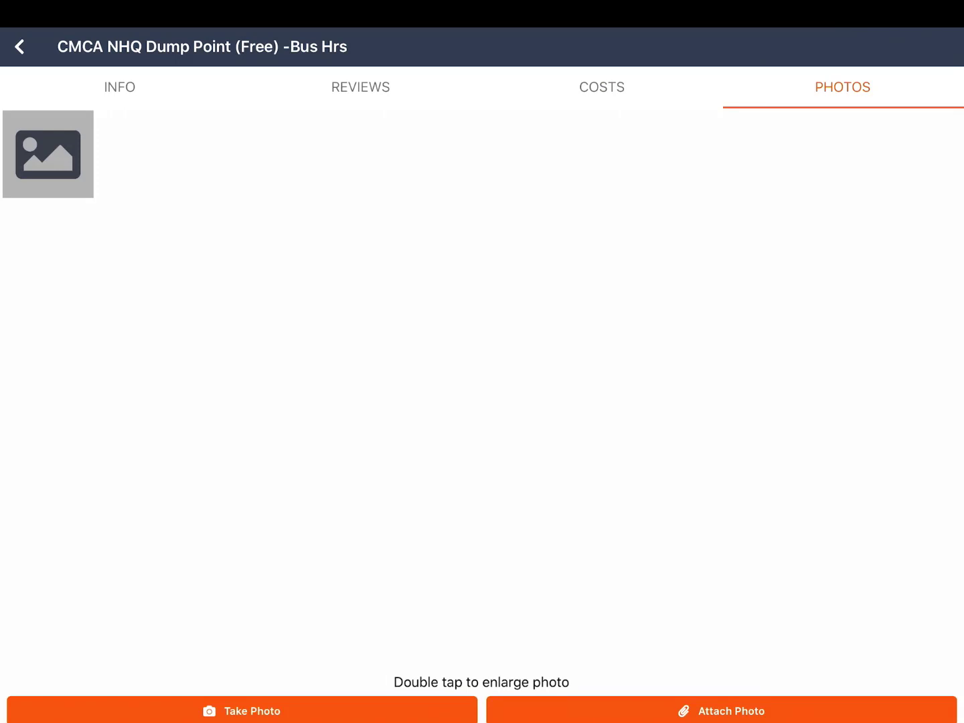
left_click(48, 154)
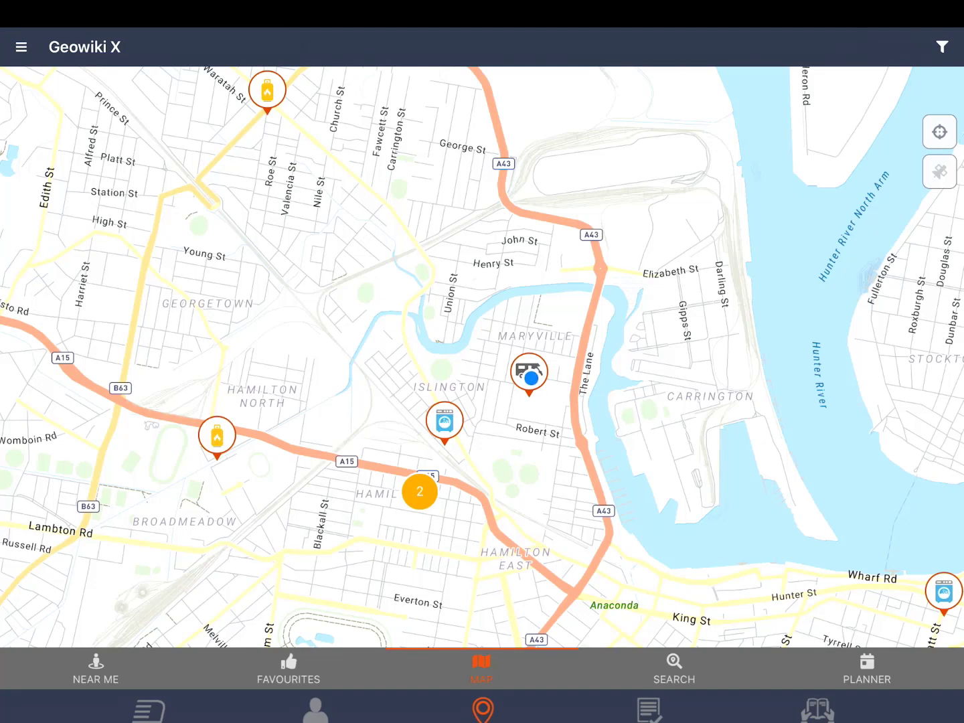
Show Near Me places sorted by name, then by distance with CMCA NHQ Dump Point first at 0.0 km.
left_click(97, 674)
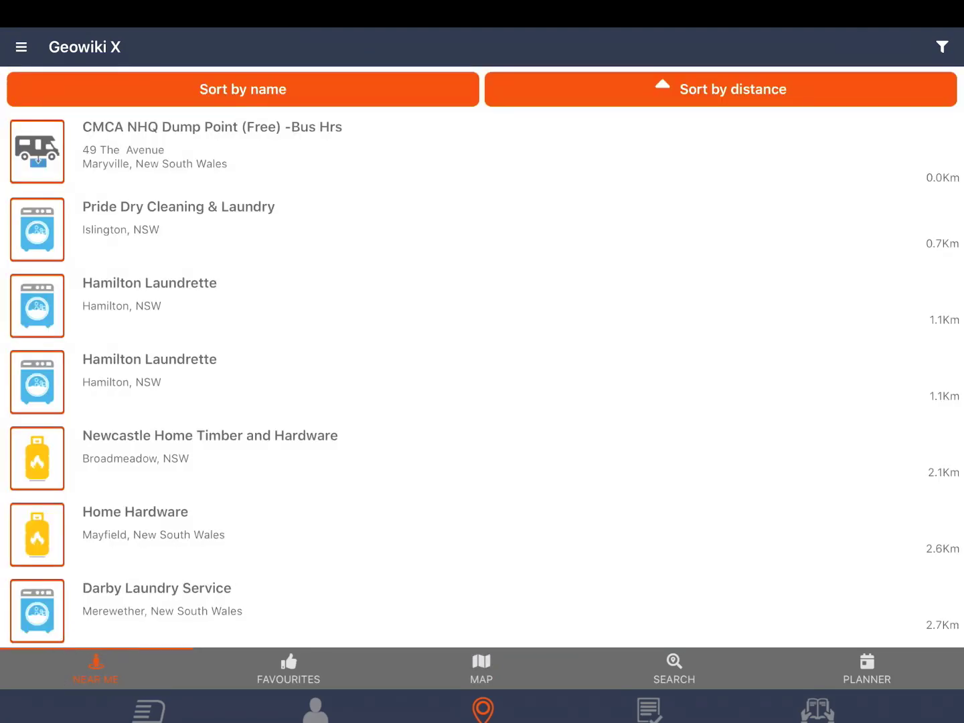
left_click(244, 88)
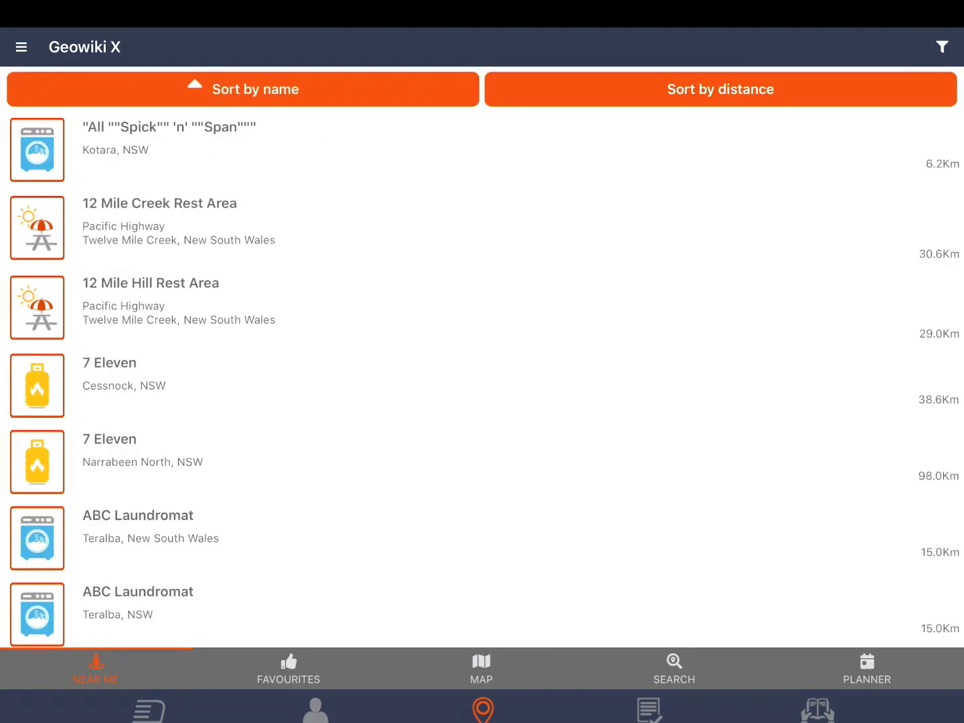
left_click(720, 89)
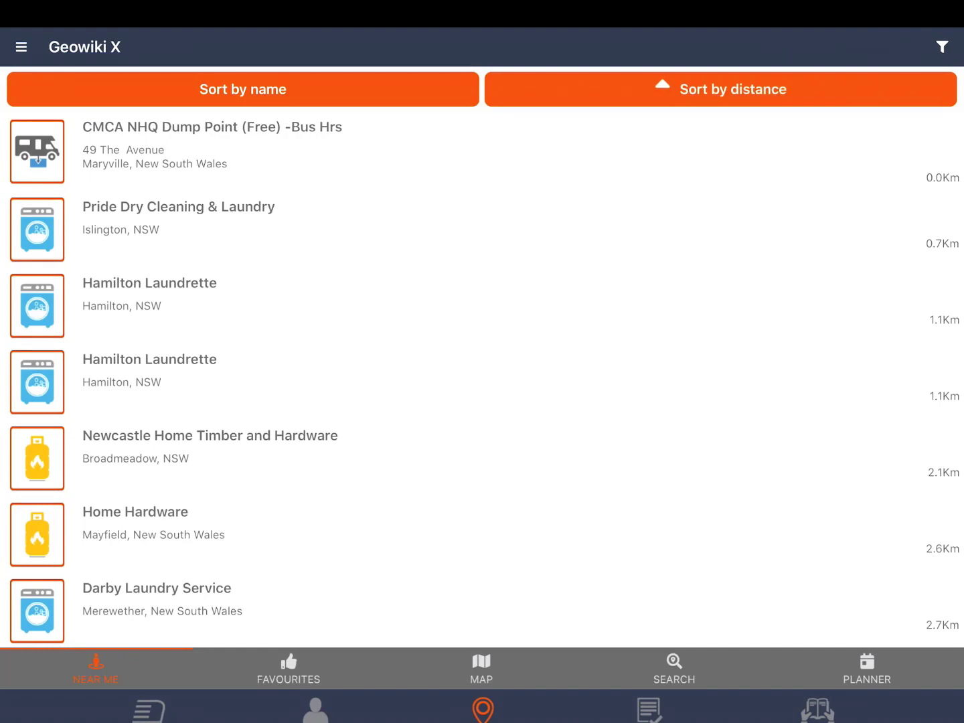
left_click(288, 672)
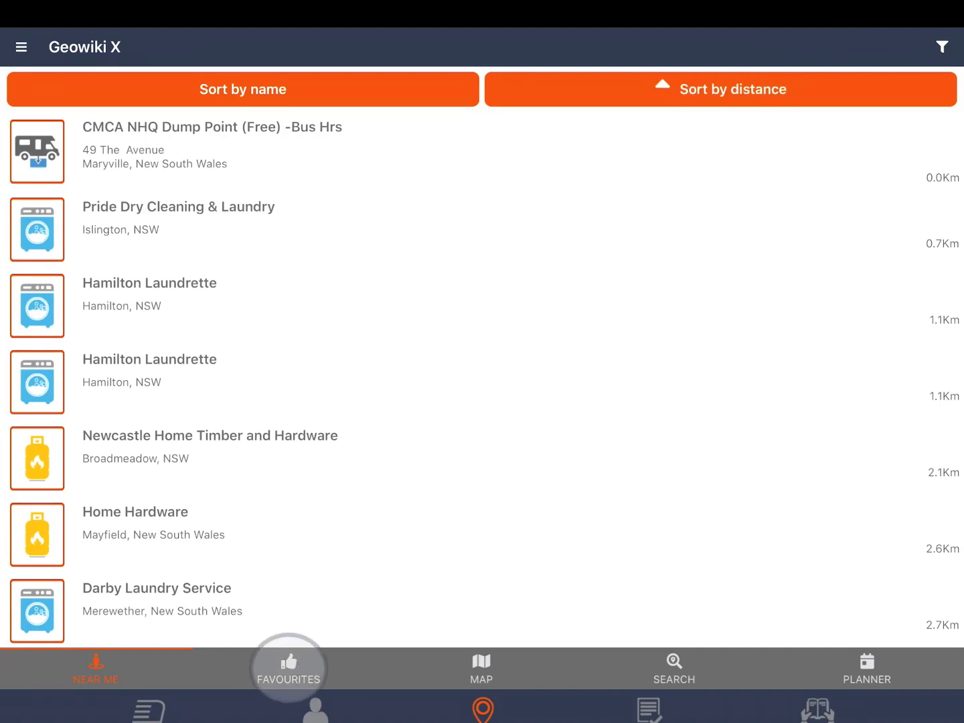
Delete Burnett Heads Lighthouse Holiday Park from Favourites and confirm, leaving only CMCA NHQ Dump Point.
left_click(289, 669)
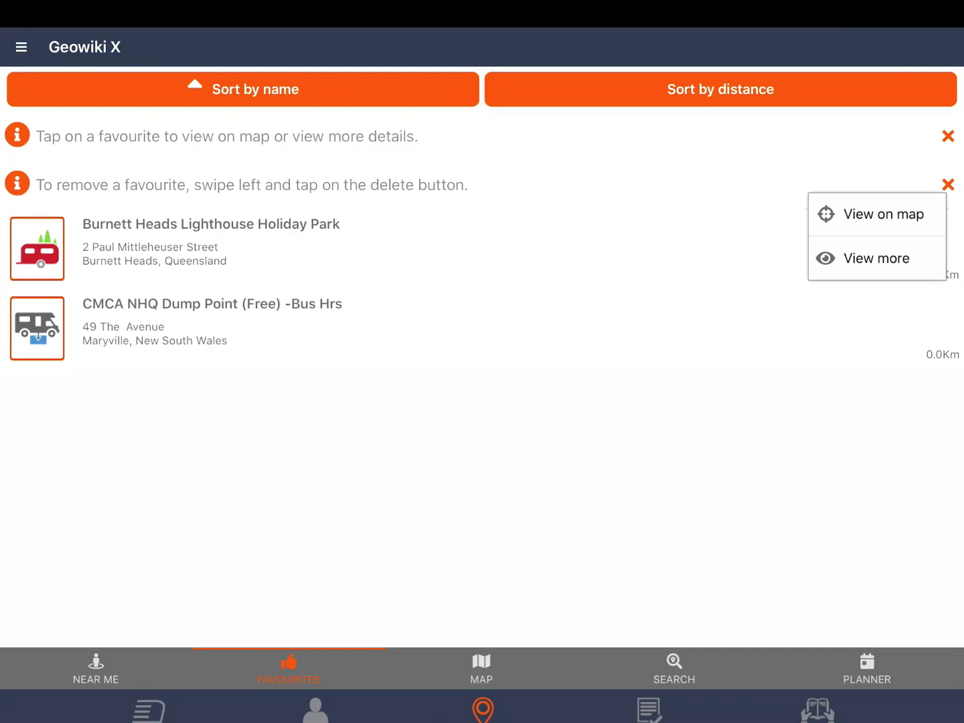
left_click(918, 249)
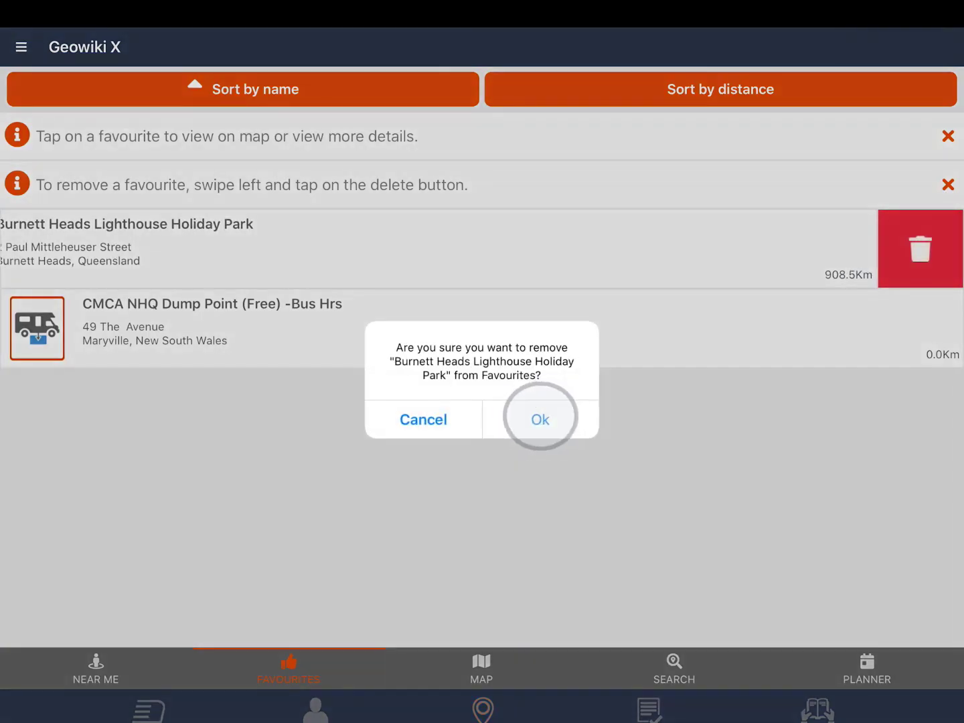
left_click(540, 419)
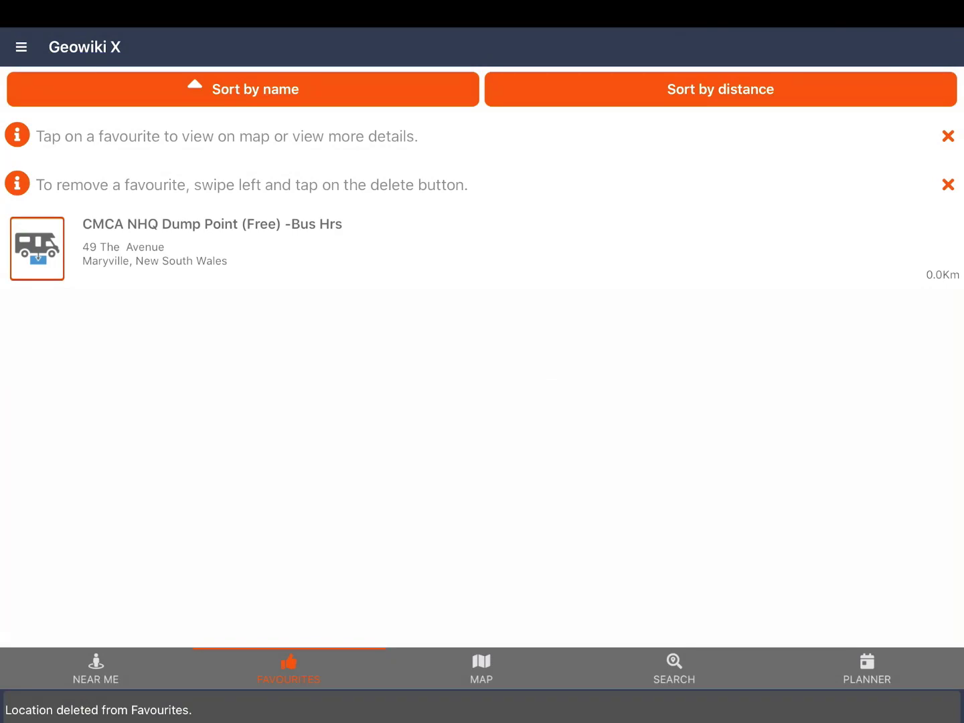
Search places by name for 'Dan mur', listing Dan Murphy's stores.
left_click(480, 667)
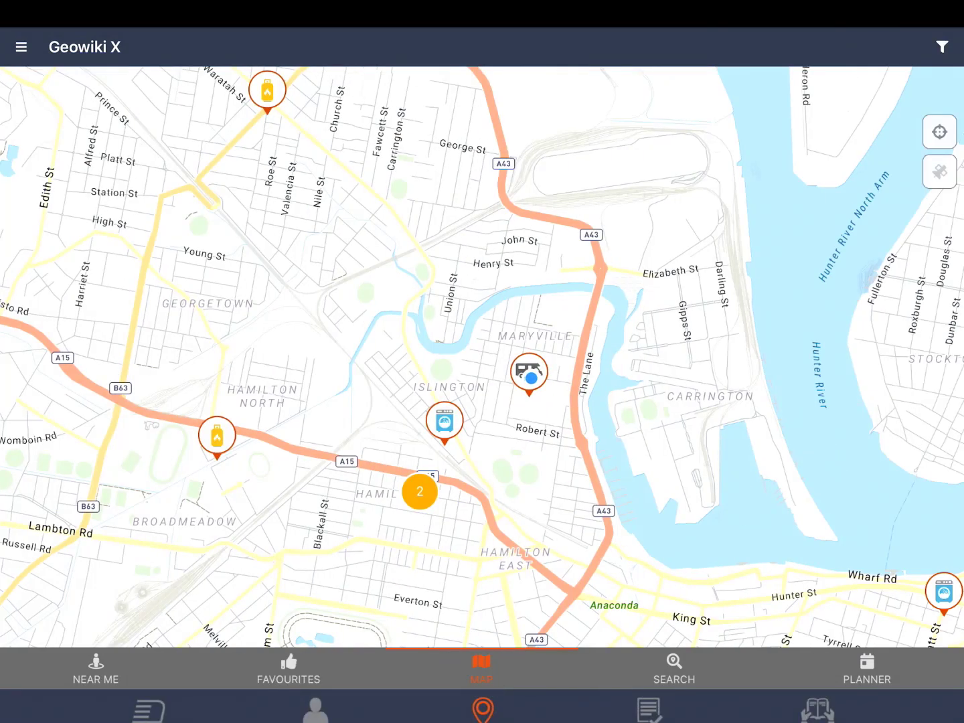
left_click(674, 666)
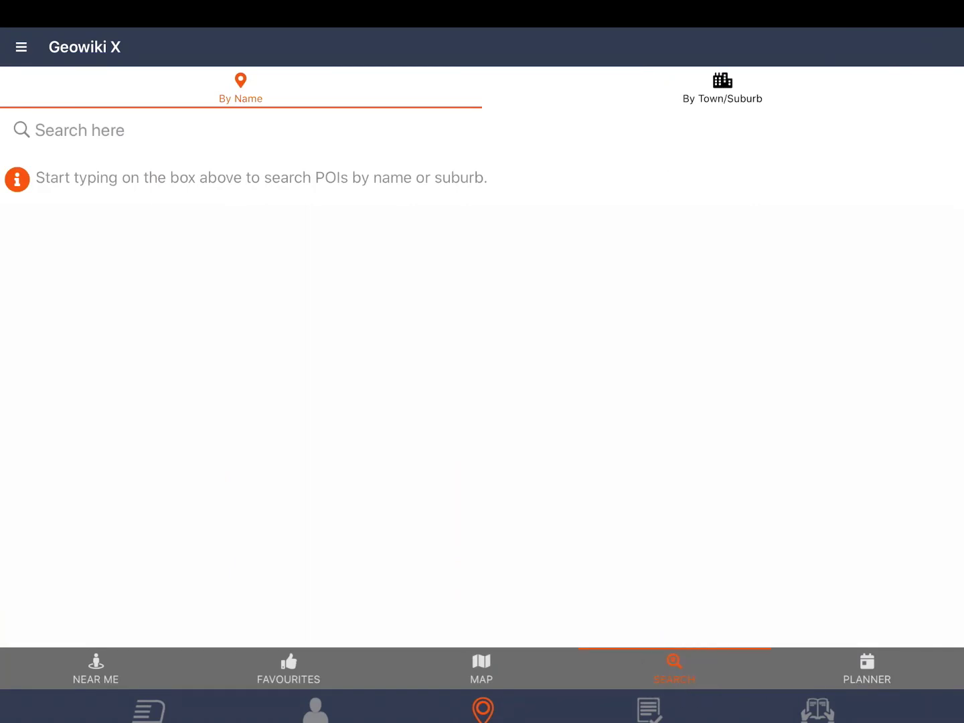
type("Dan murphy")
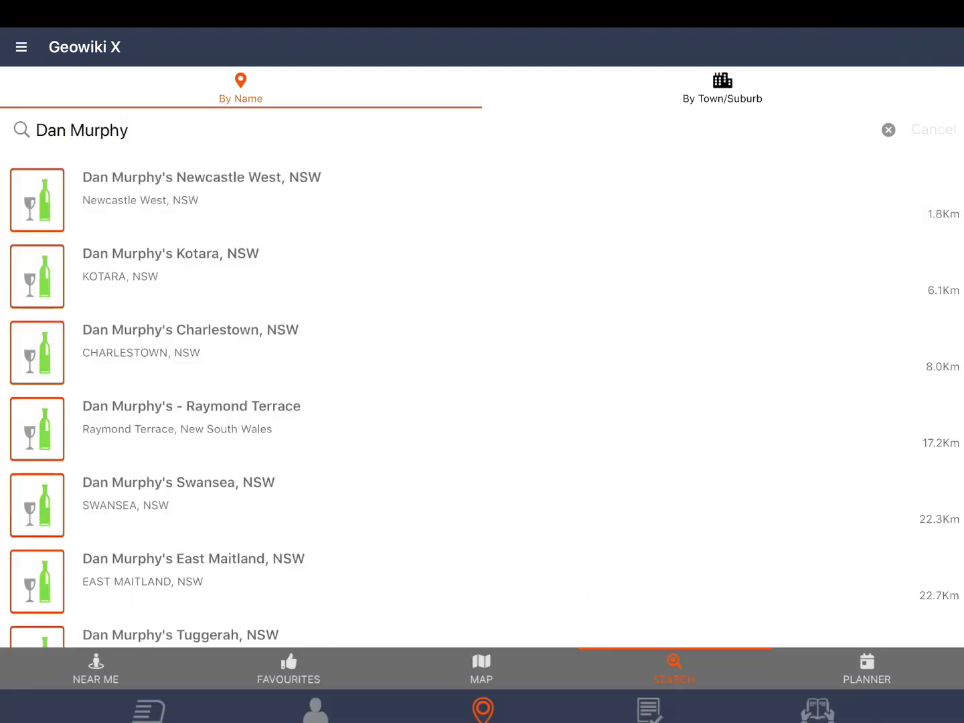
Search by town for 'Bathurst' and centre the map on the Bathurst result.
left_click(723, 89)
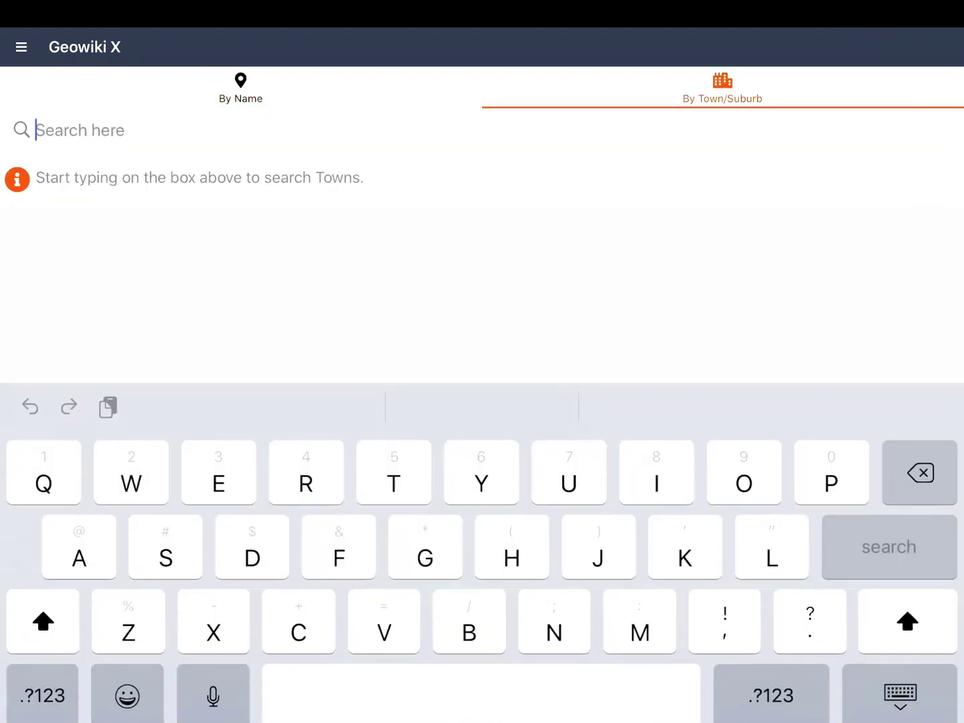
type("Bathurst")
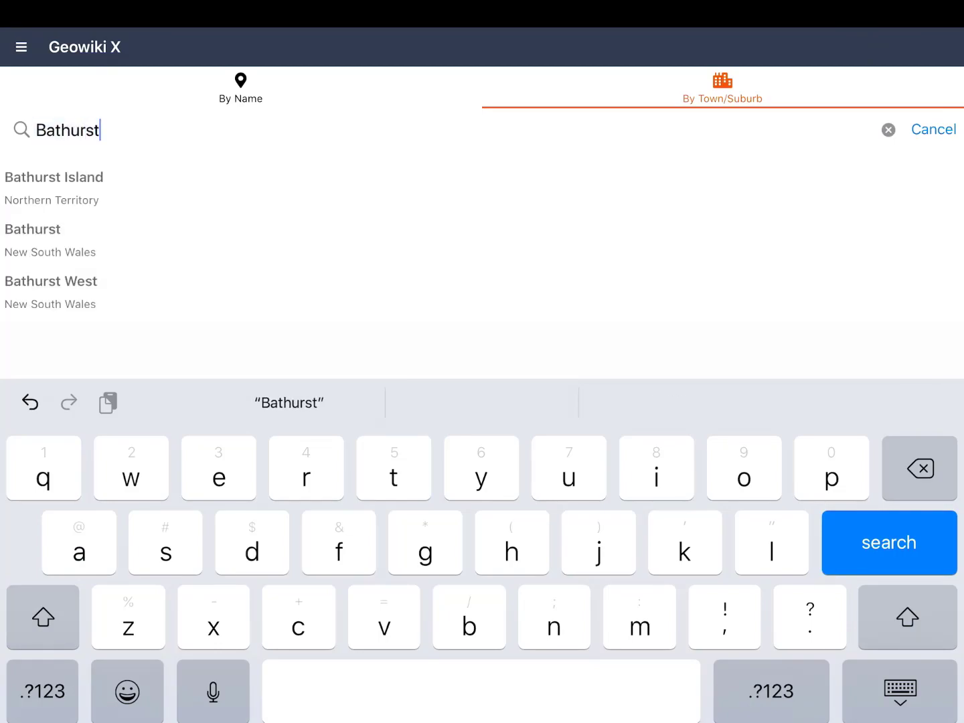
left_click(32, 229)
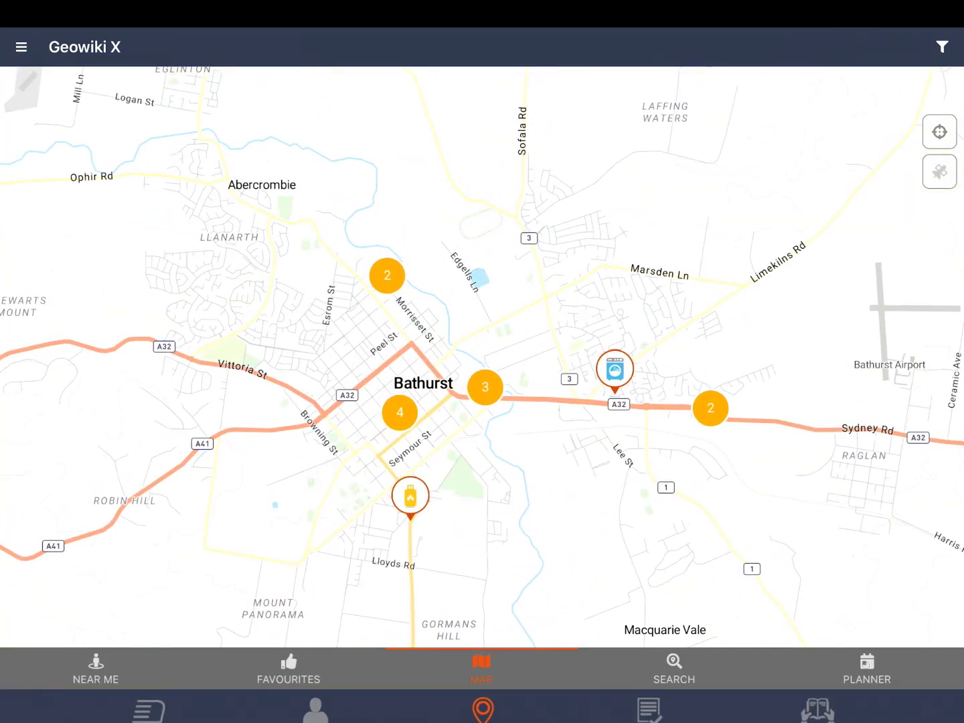
In the Planner, start and save a new trip named 'Feb holiday' starting 17 February 2020.
left_click(866, 659)
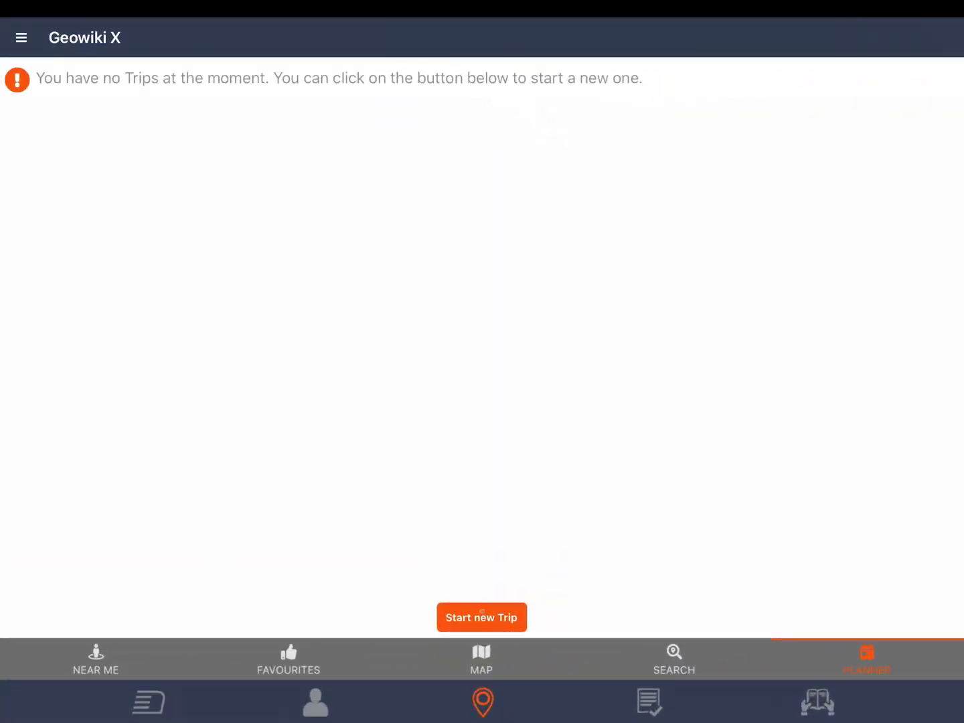
left_click(482, 617)
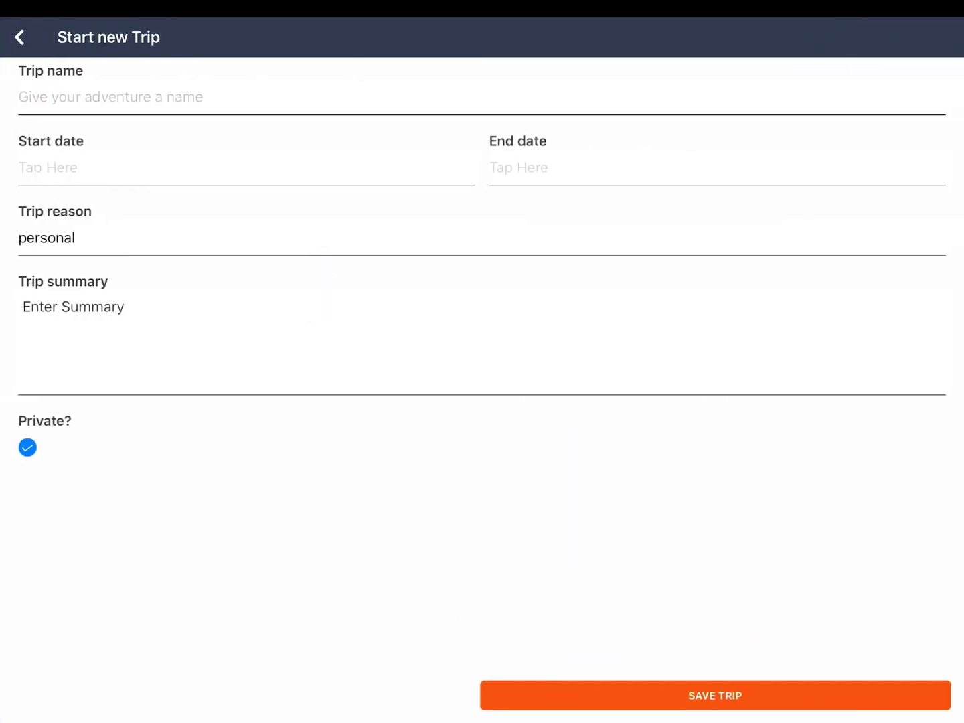
type("Feb holiday")
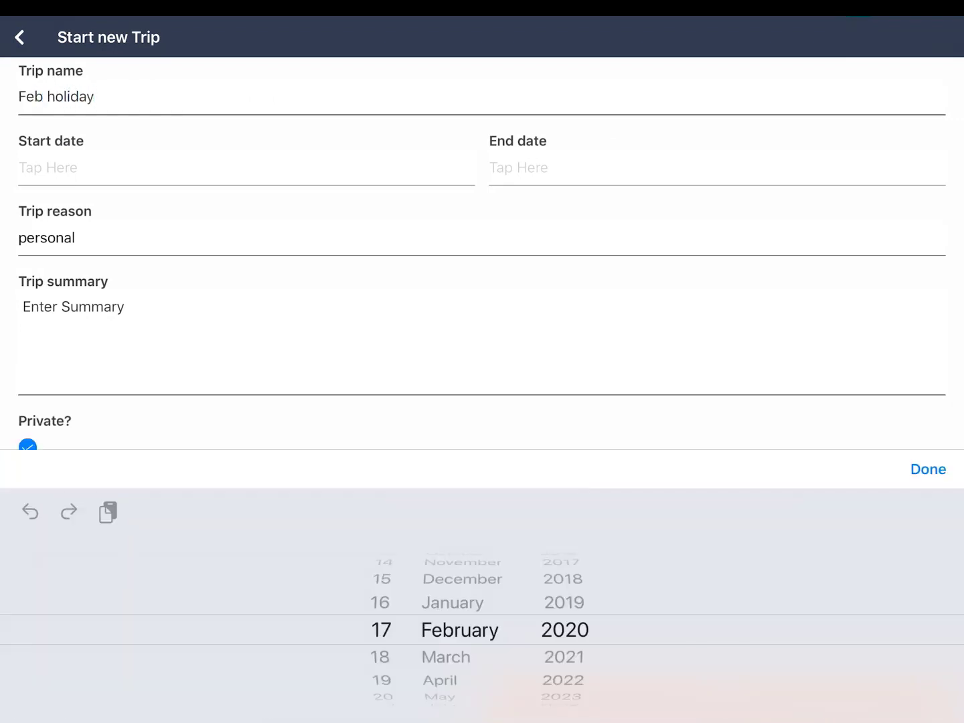
left_click(928, 468)
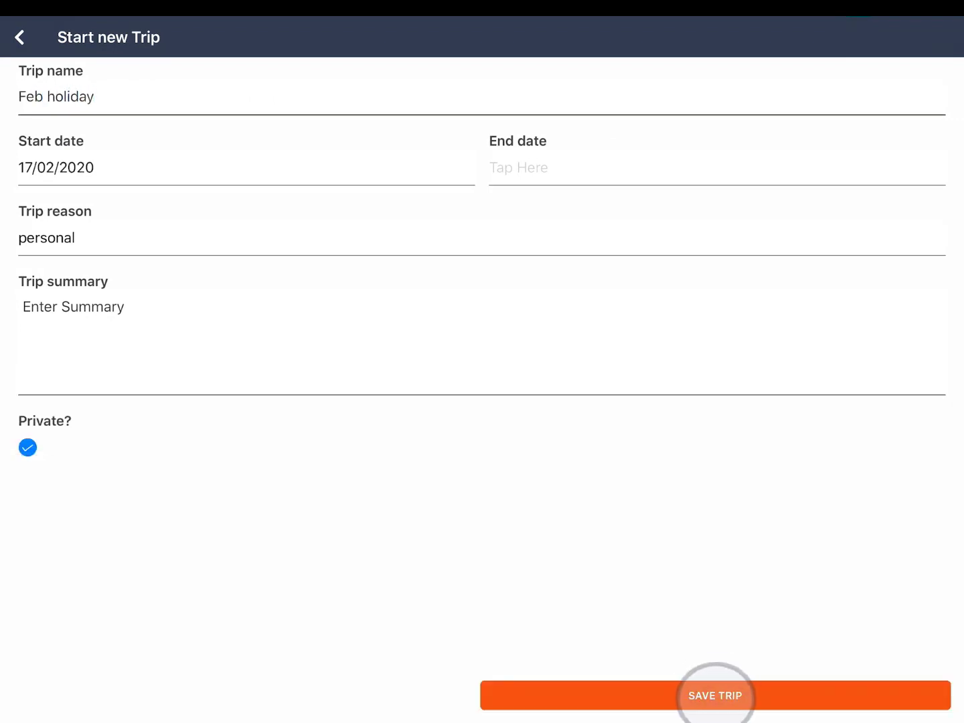
left_click(715, 696)
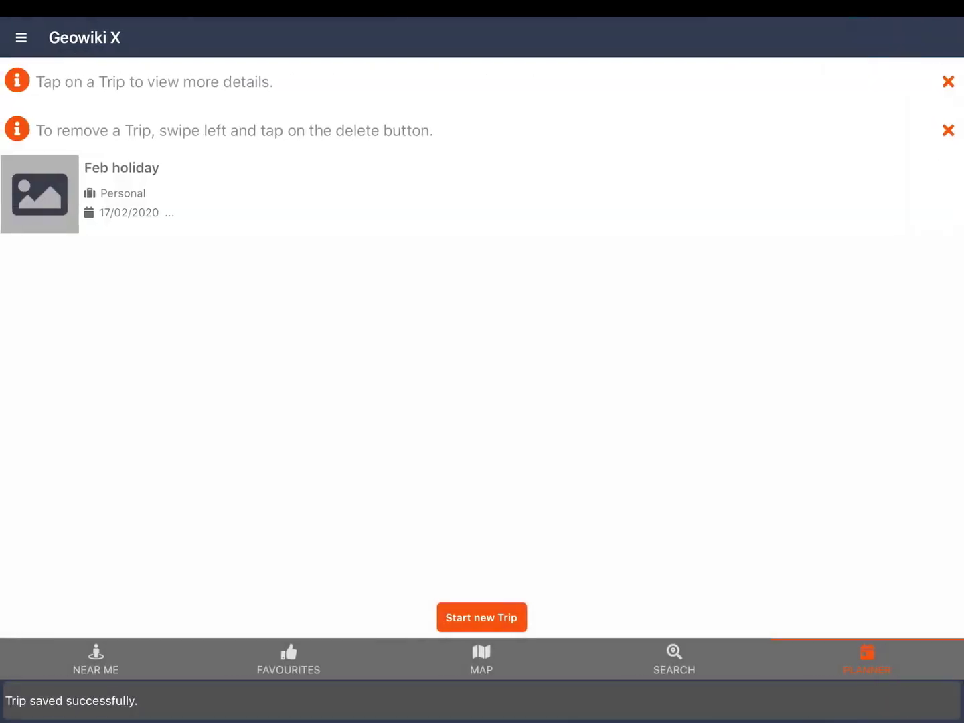
Enter the Feb holiday trip's details and switch to its MAP section around Newcastle.
left_click(119, 190)
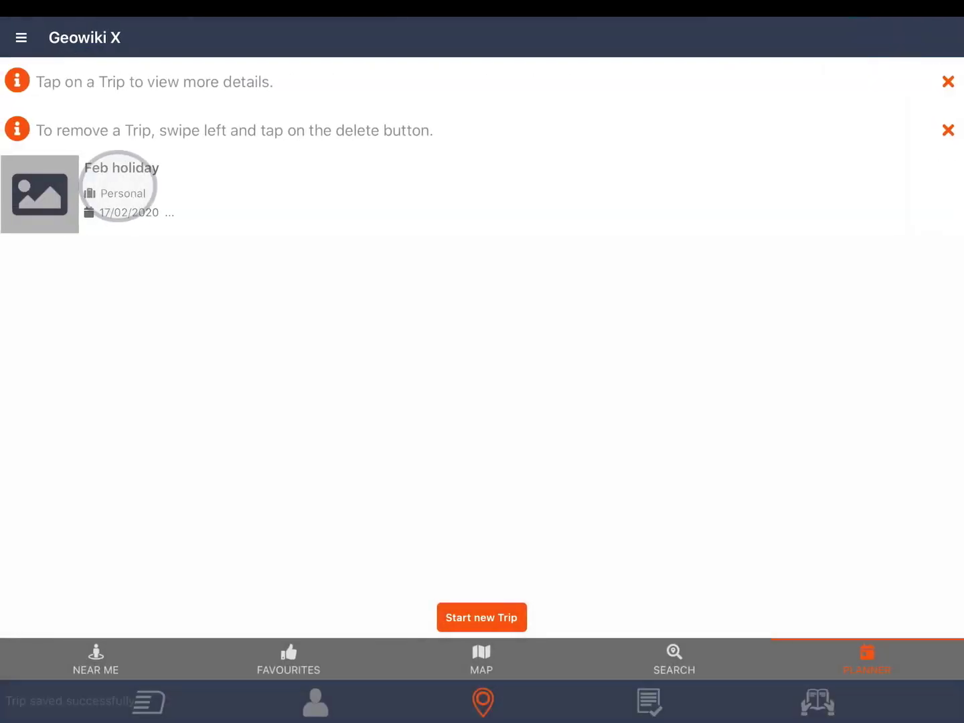
left_click(120, 190)
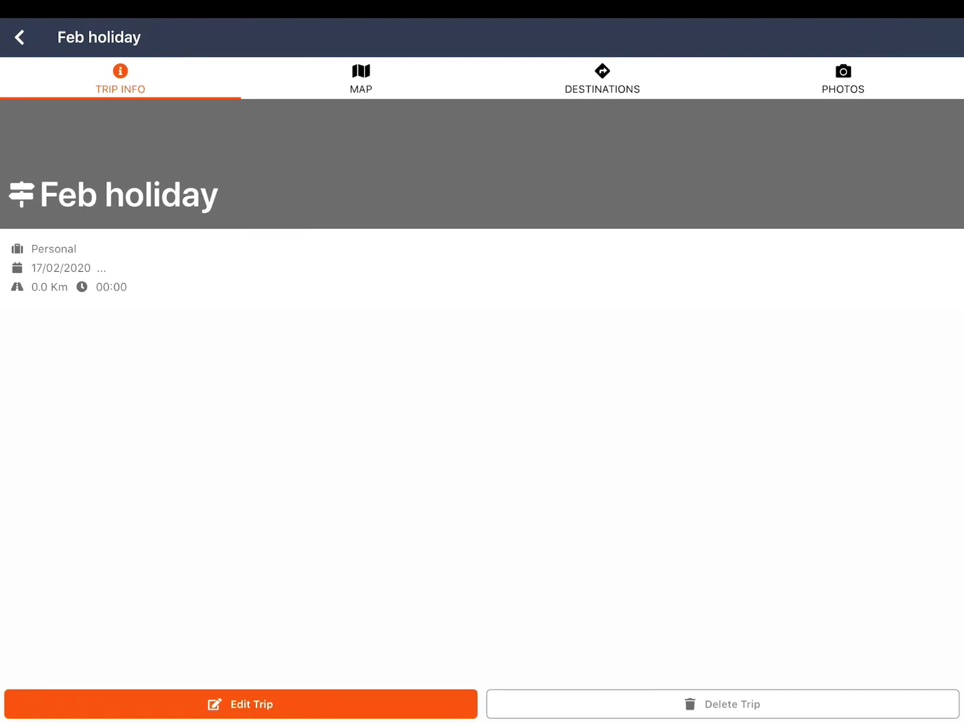
left_click(358, 77)
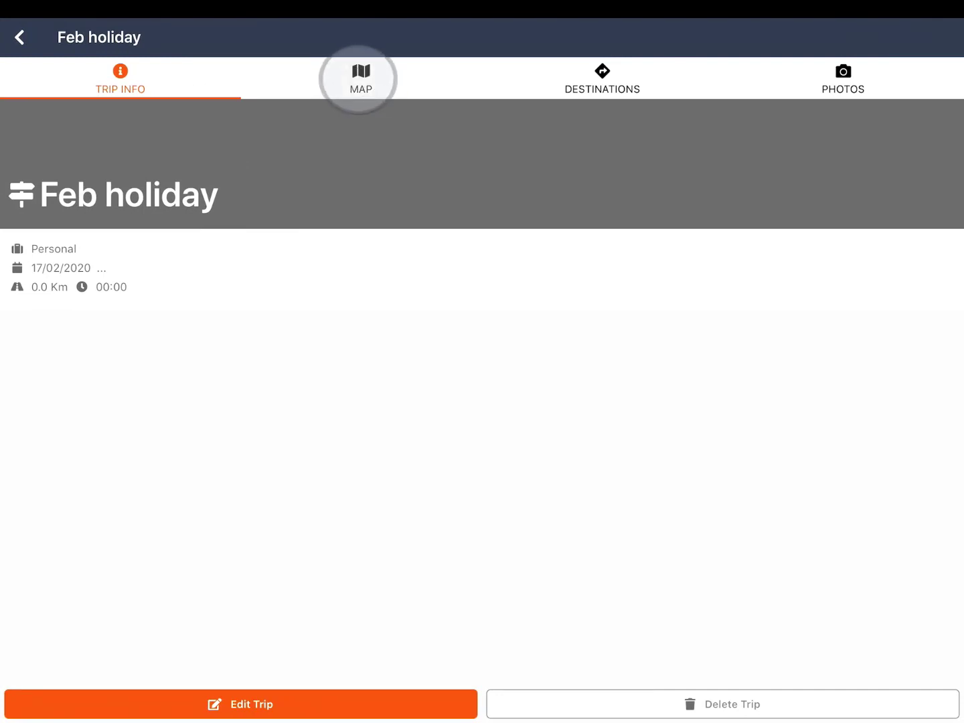
left_click(358, 78)
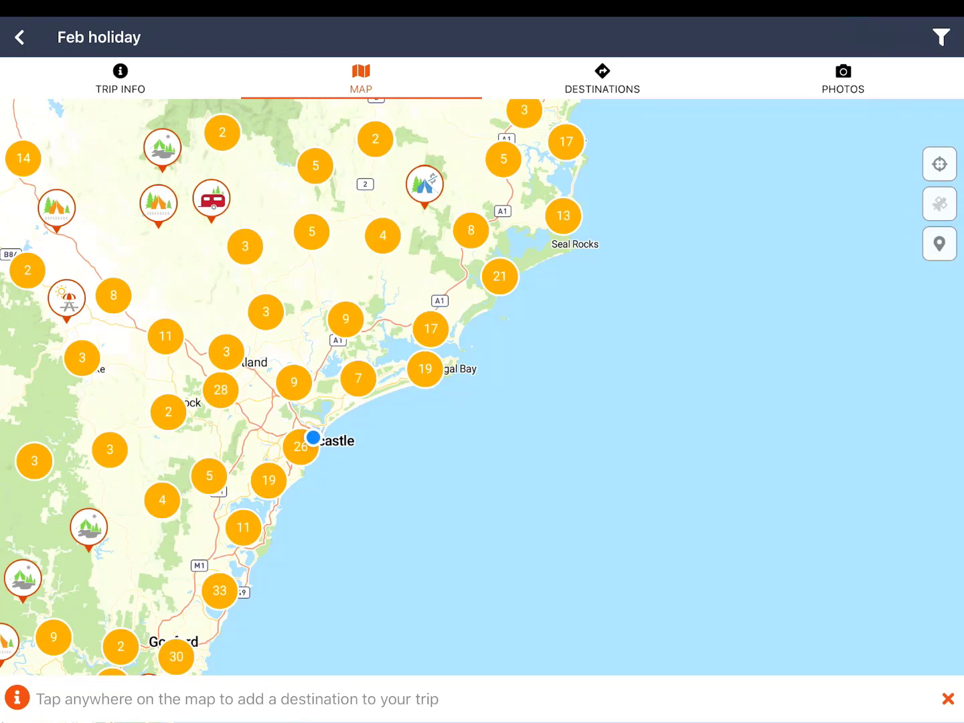
Filter the trip map to show only RV Friendly Town locations.
left_click(939, 37)
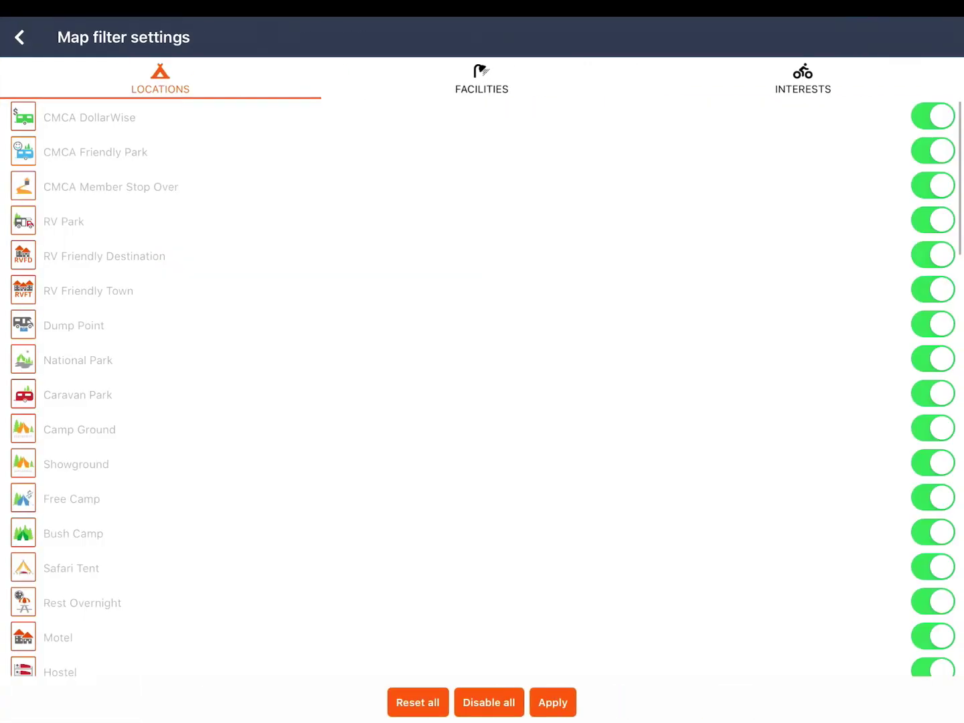
left_click(488, 701)
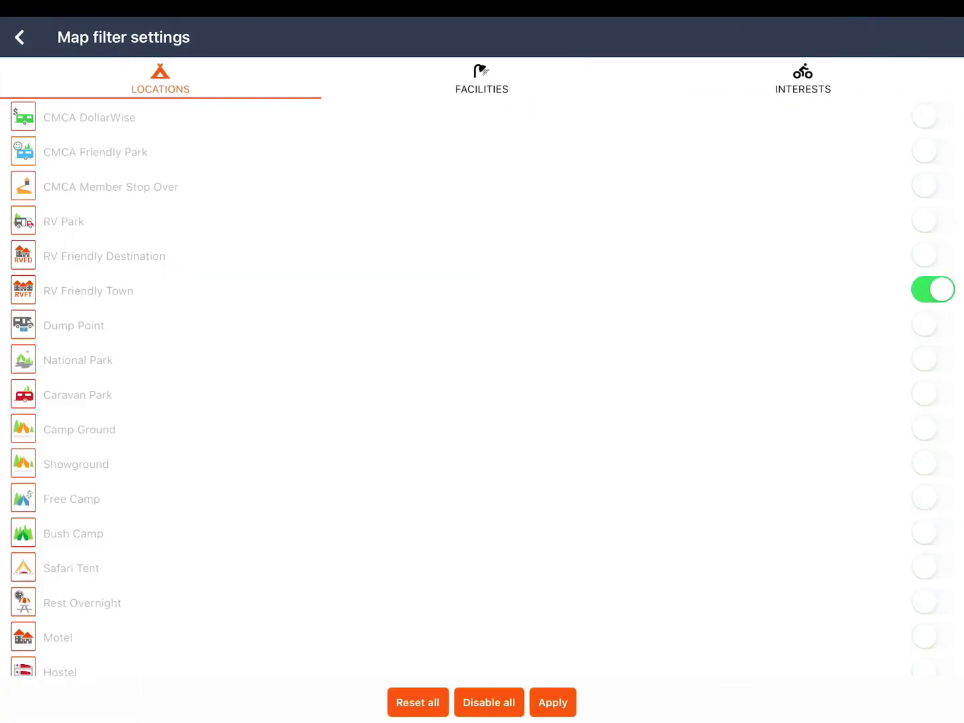
left_click(552, 702)
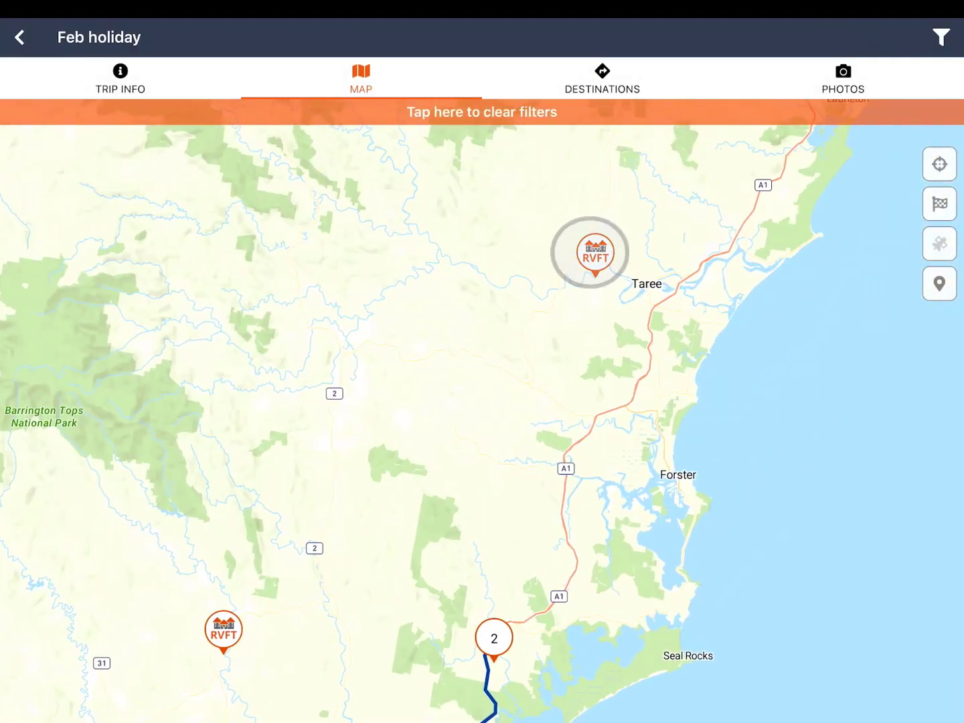
Add the Wingham and Kempsey RV Friendly Towns as trip destinations, giving four destinations.
left_click(597, 253)
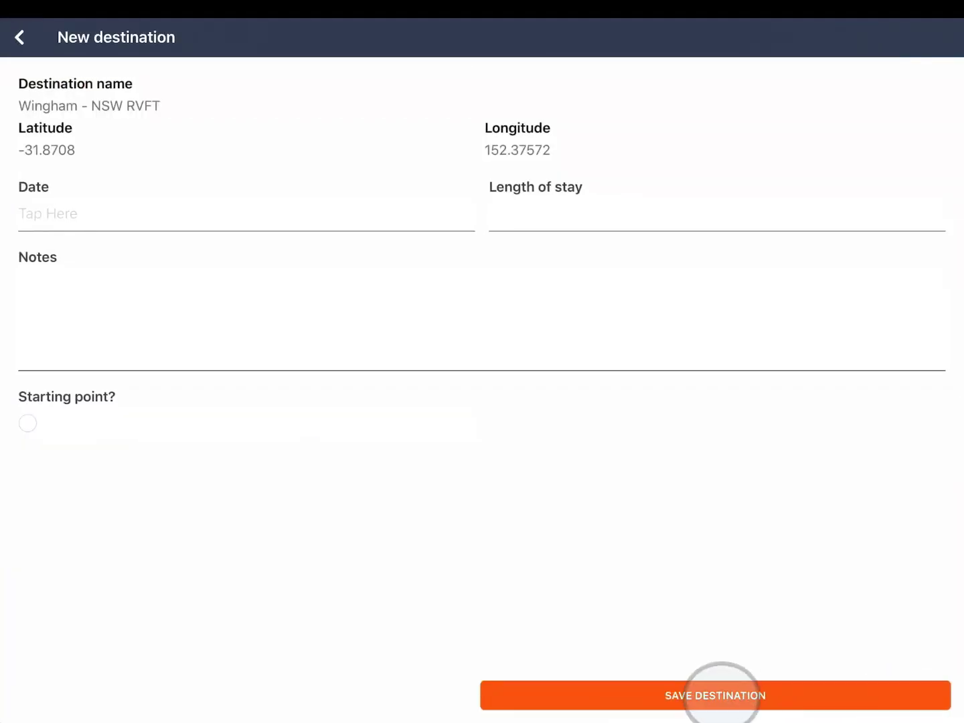
left_click(714, 696)
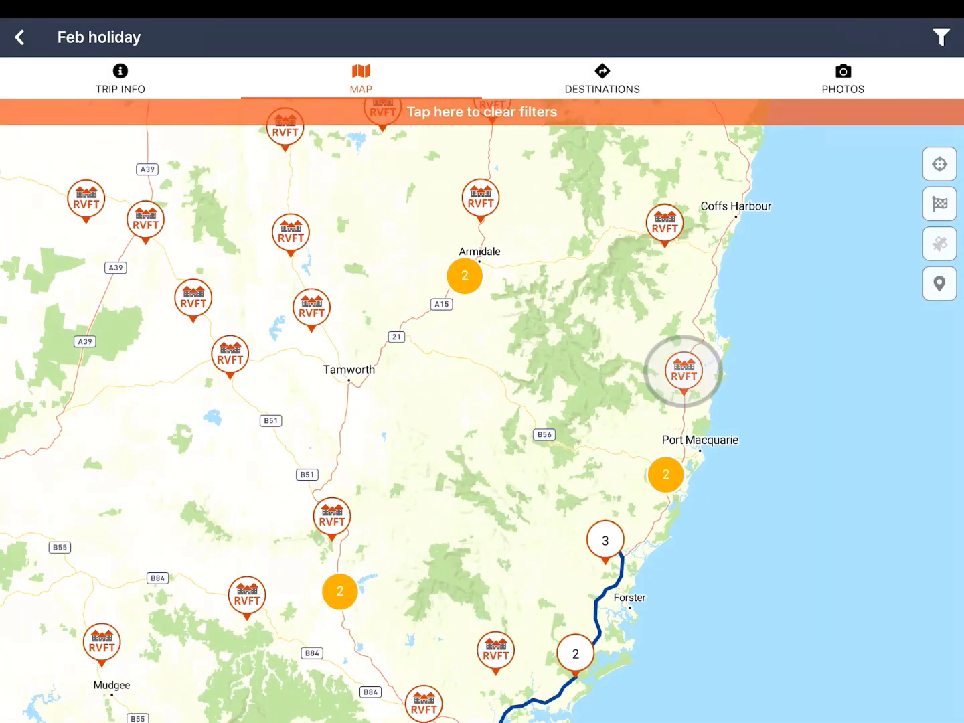
left_click(681, 374)
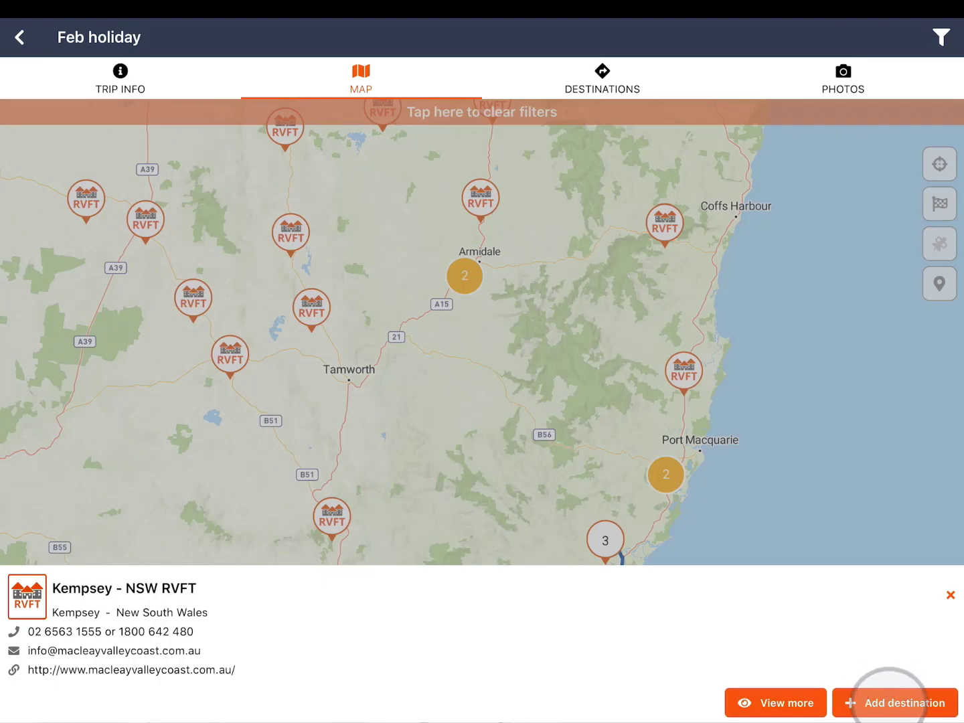
left_click(894, 702)
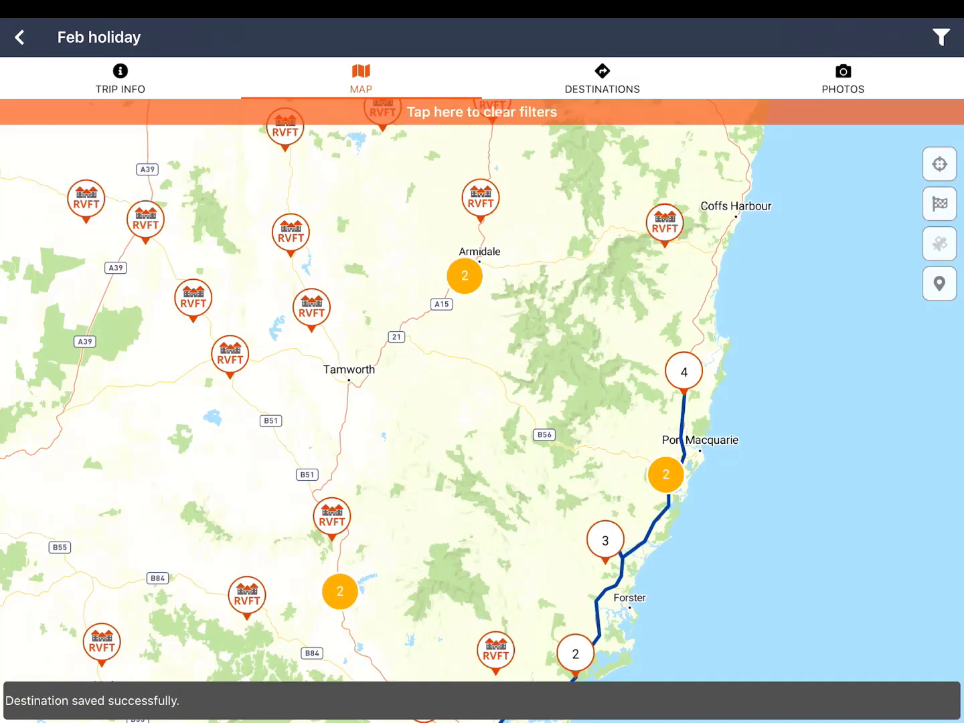
left_click(601, 78)
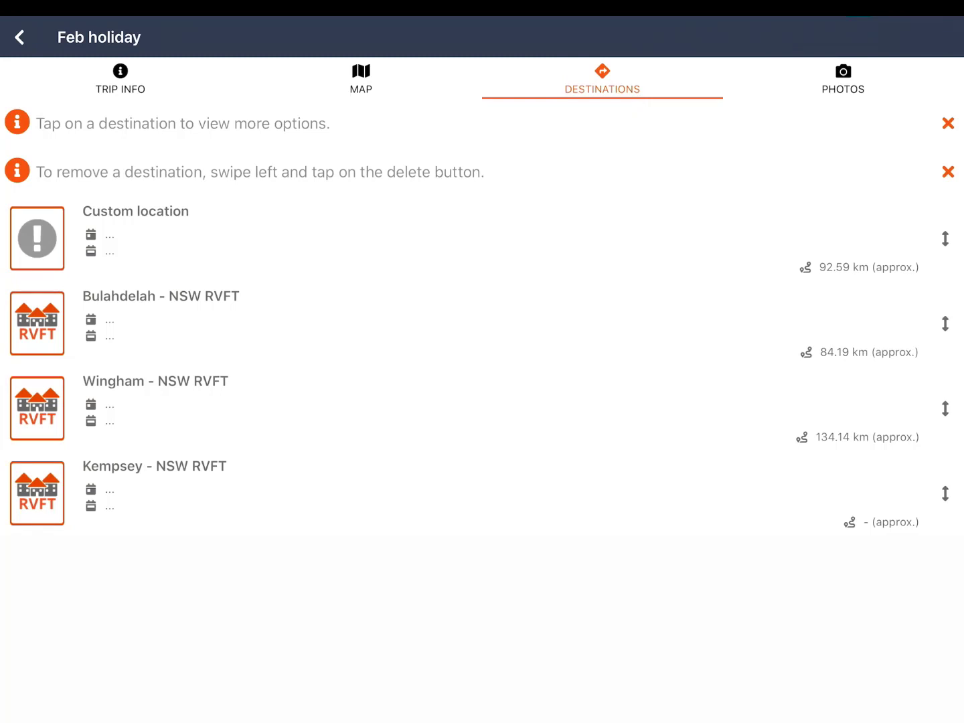
Drag Kempsey above Wingham in the destinations and cancel the prompted removal of Wingham.
left_click(945, 496)
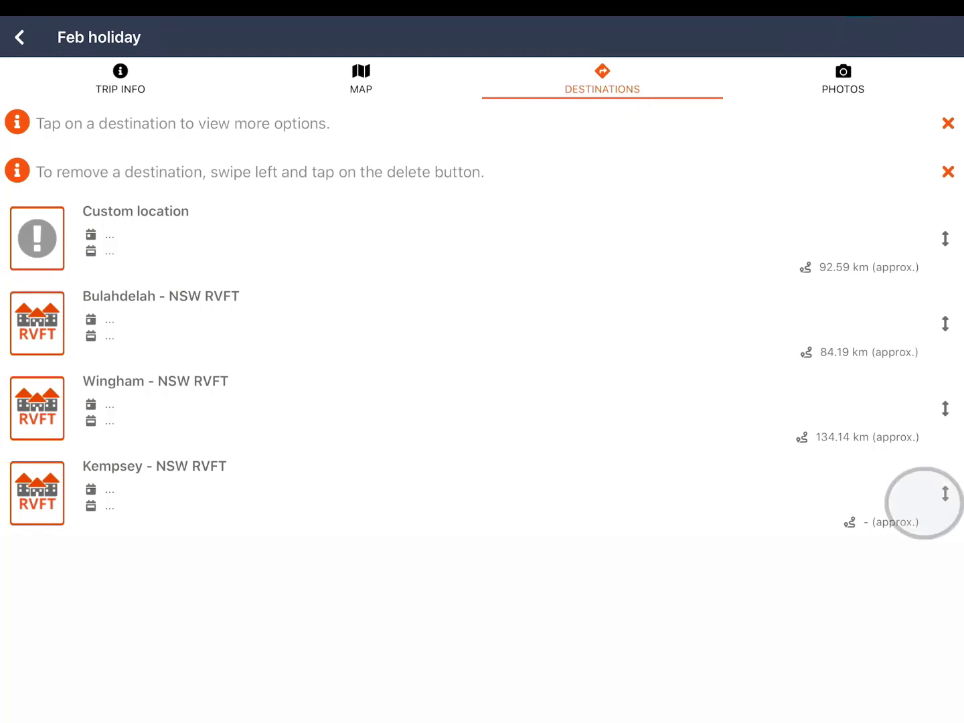
left_click_drag(945, 494, 945, 409)
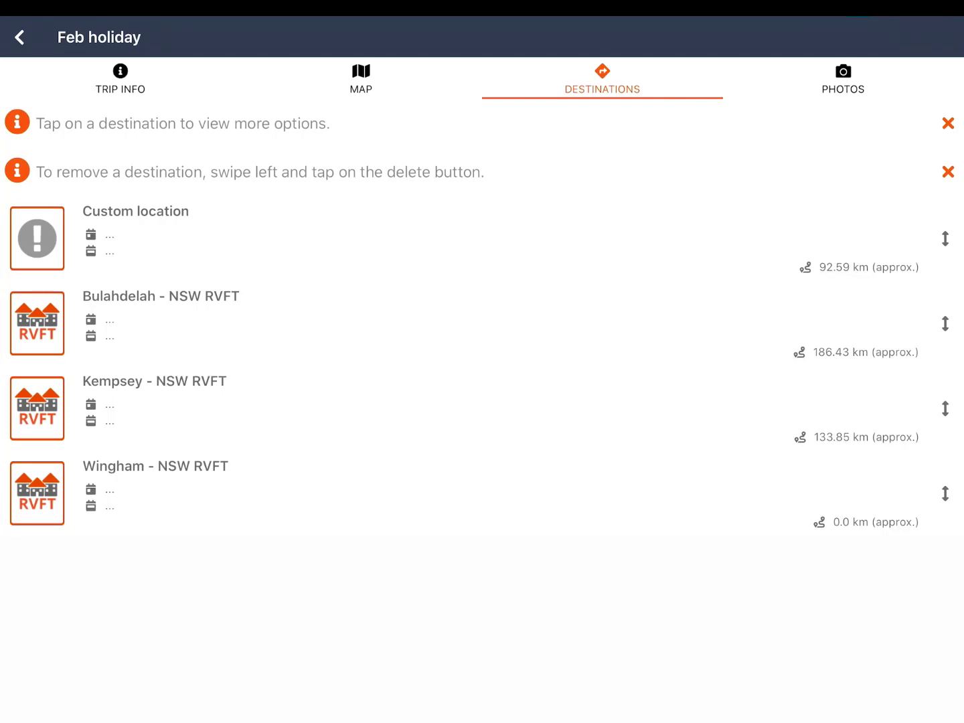
left_click(921, 498)
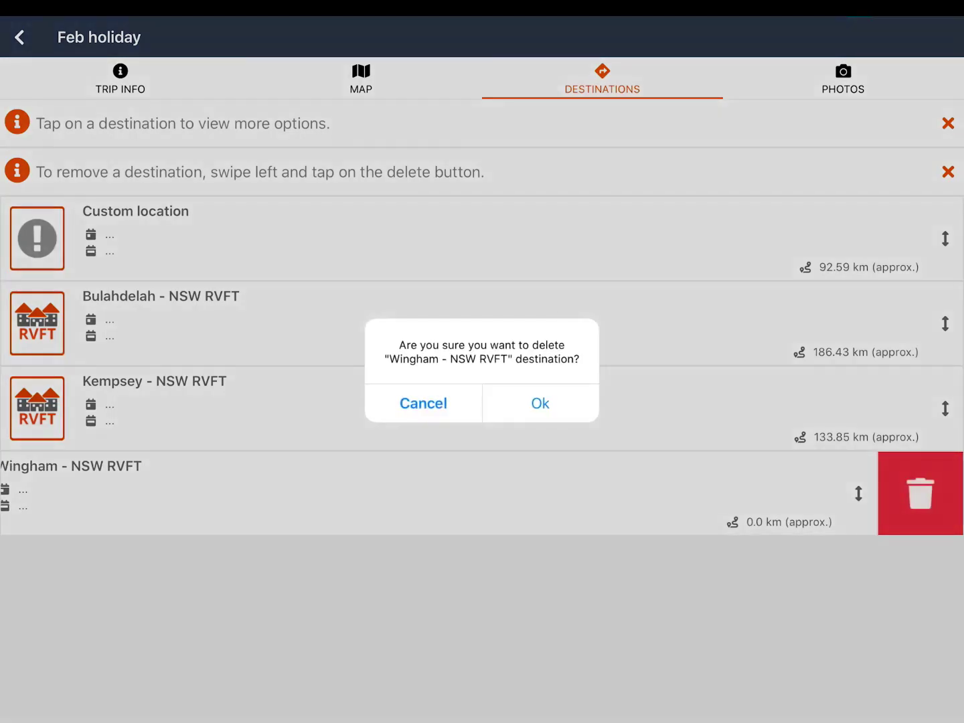
left_click(539, 403)
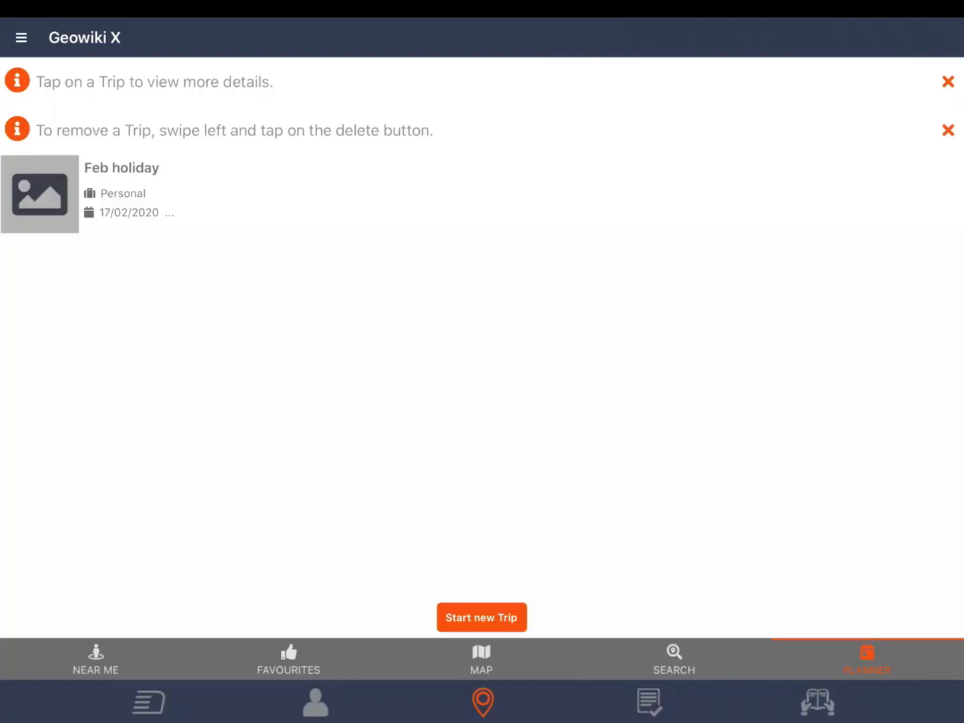
From the main map's side menu, go to the offline Map downloads.
left_click(480, 659)
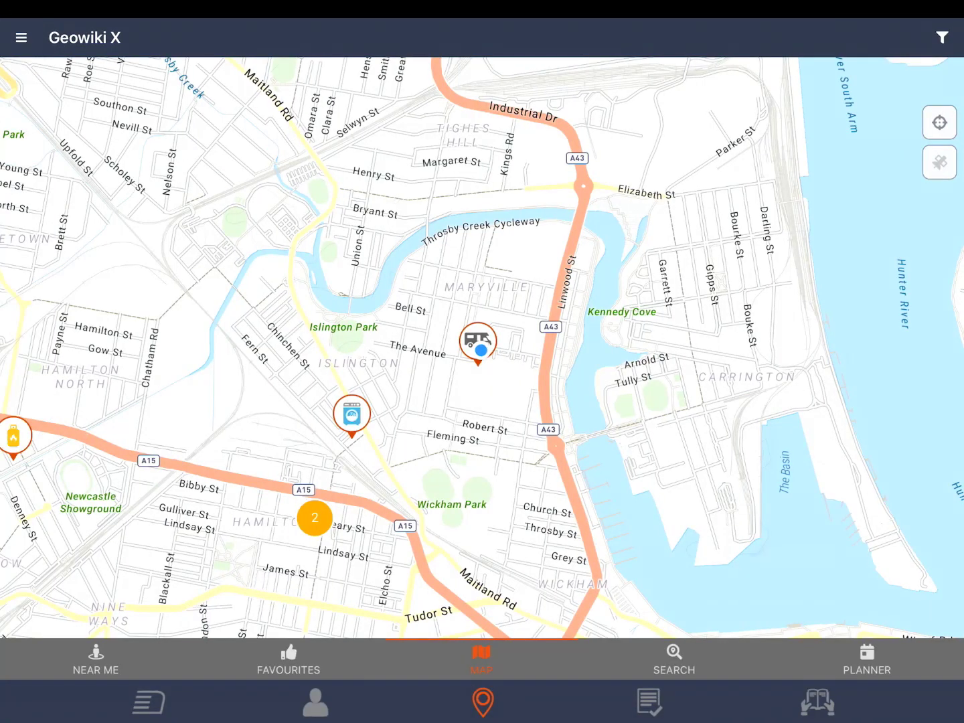
left_click(23, 37)
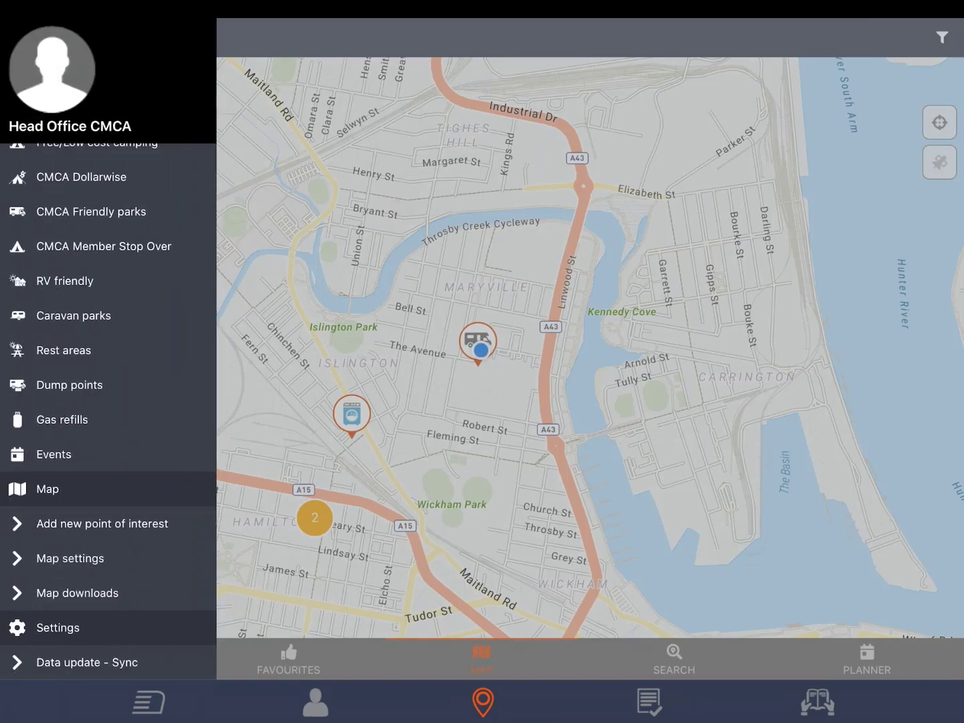
left_click(76, 592)
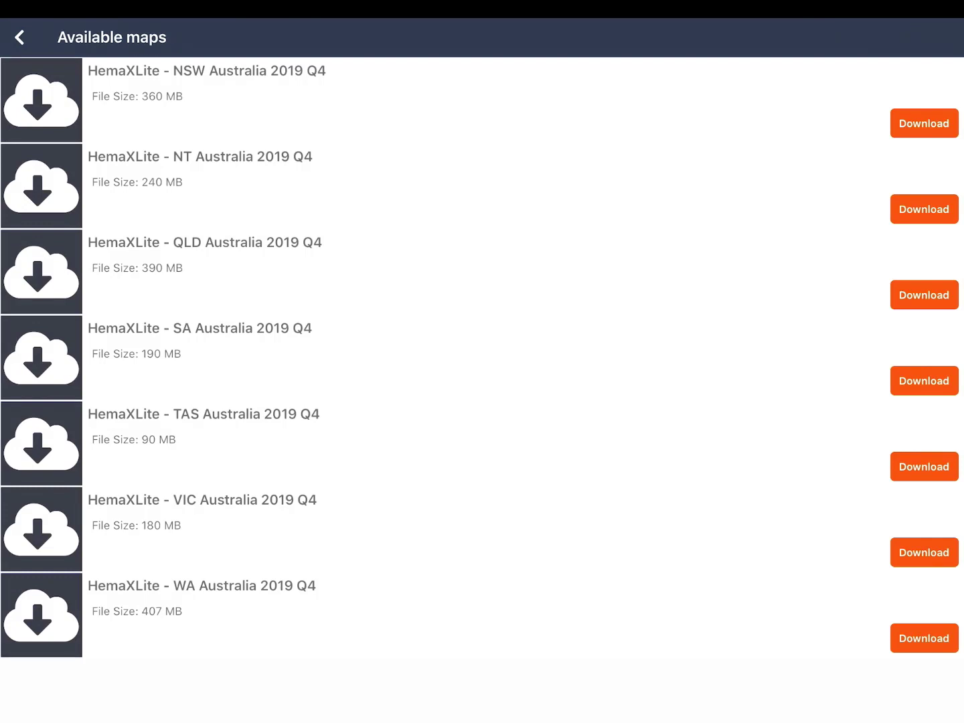
Start downloading the HemaXLite NSW Australia 2019 Q4 map and return to the download sources.
left_click(923, 123)
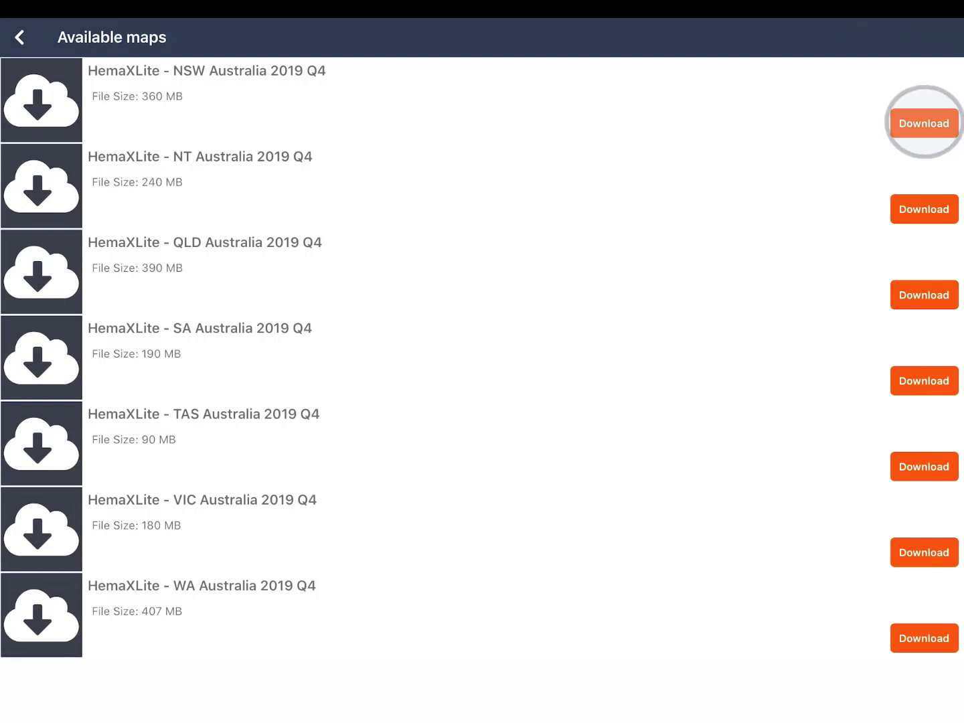
left_click(924, 123)
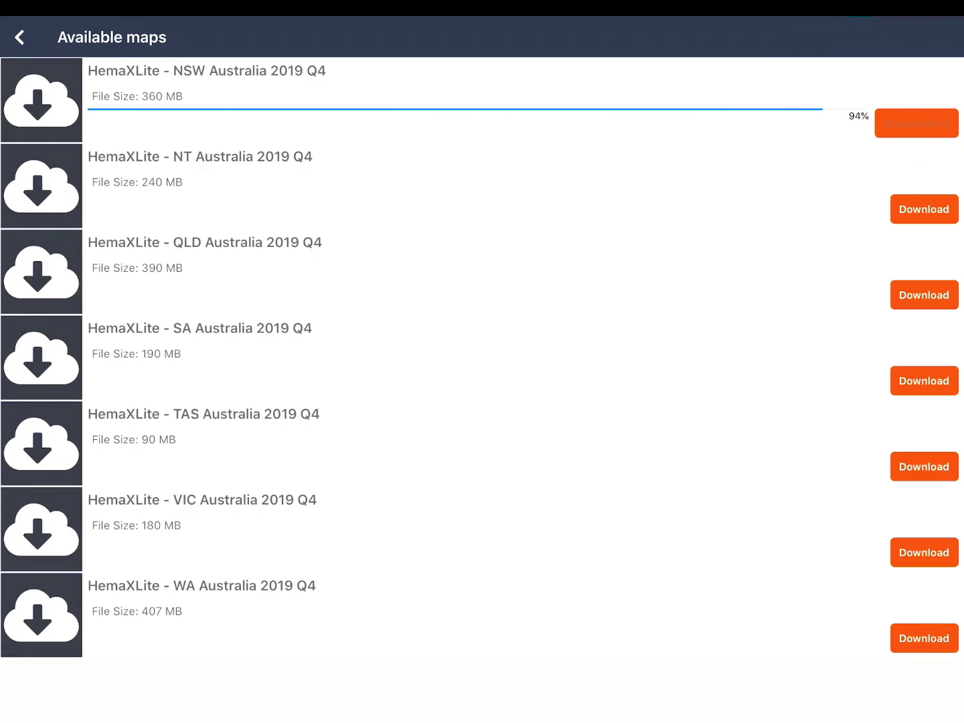
left_click(22, 37)
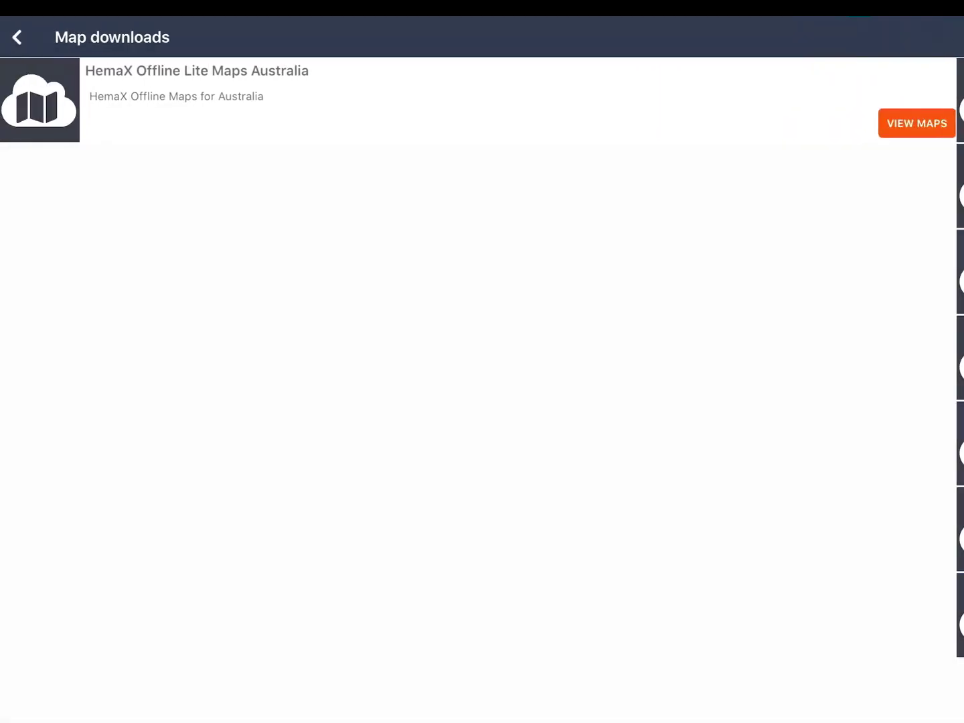
From the map's side menu, start Add new point of interest and scroll its details, facilities and interests form.
left_click(18, 38)
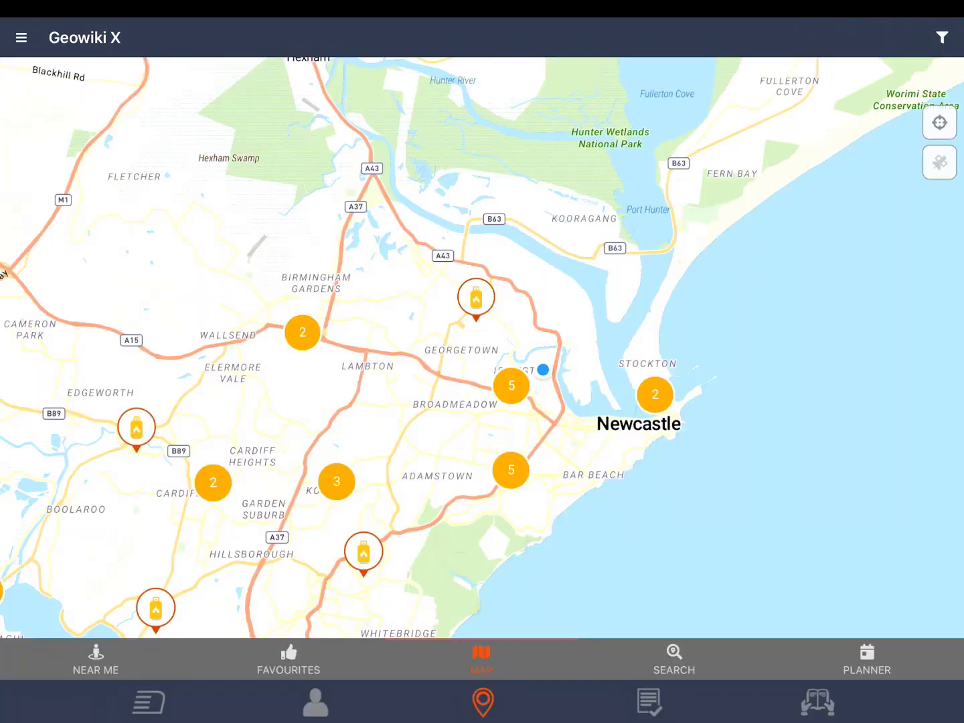
left_click(21, 36)
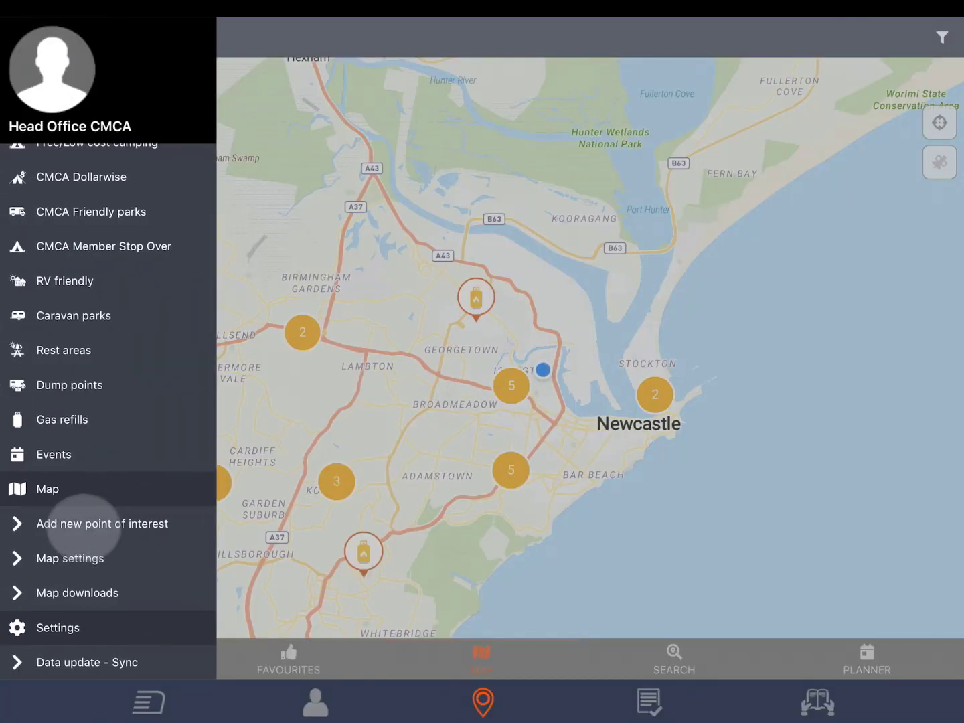
left_click(102, 524)
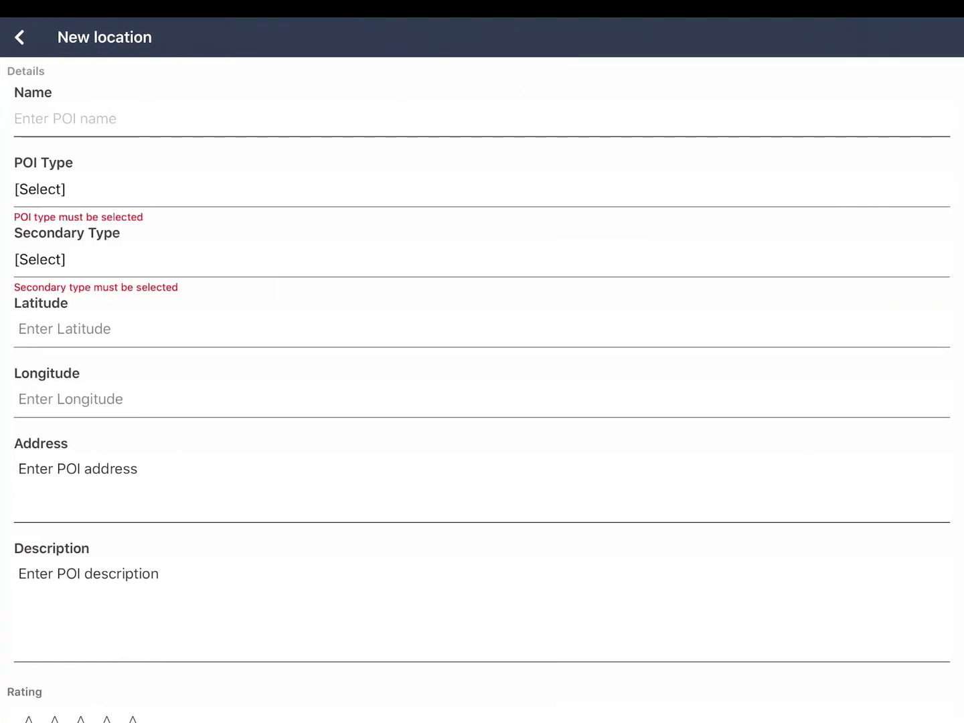
scroll("down", 3)
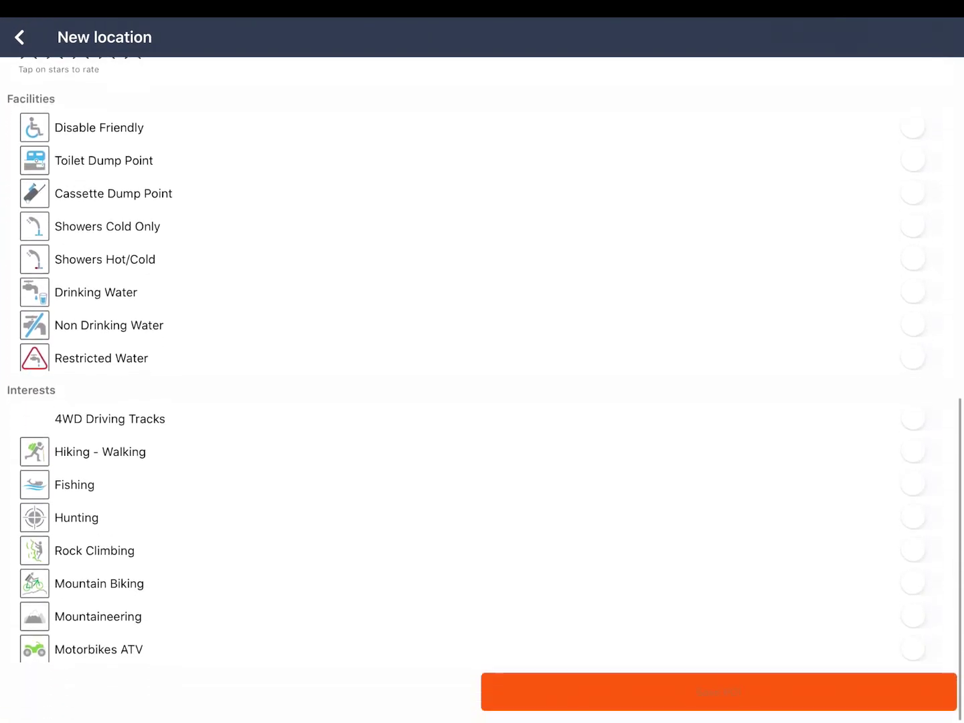